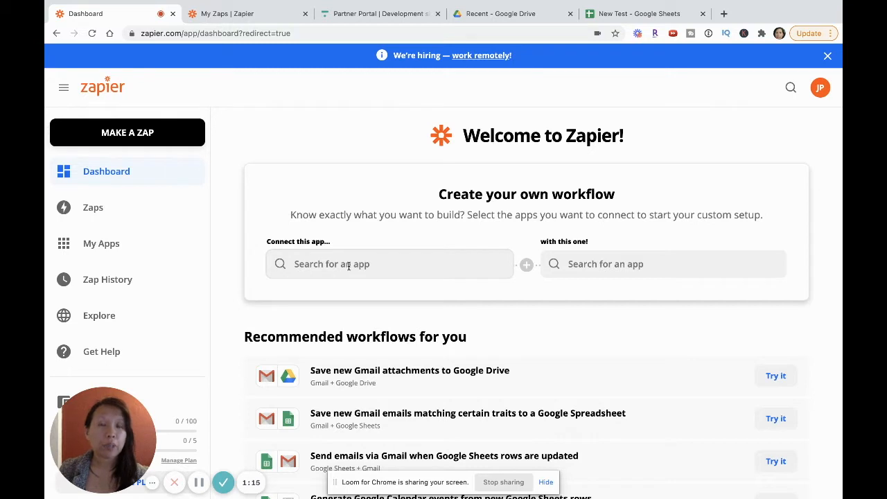
Search 'think' and choose Thinkific as the first app to connect.
click(389, 264)
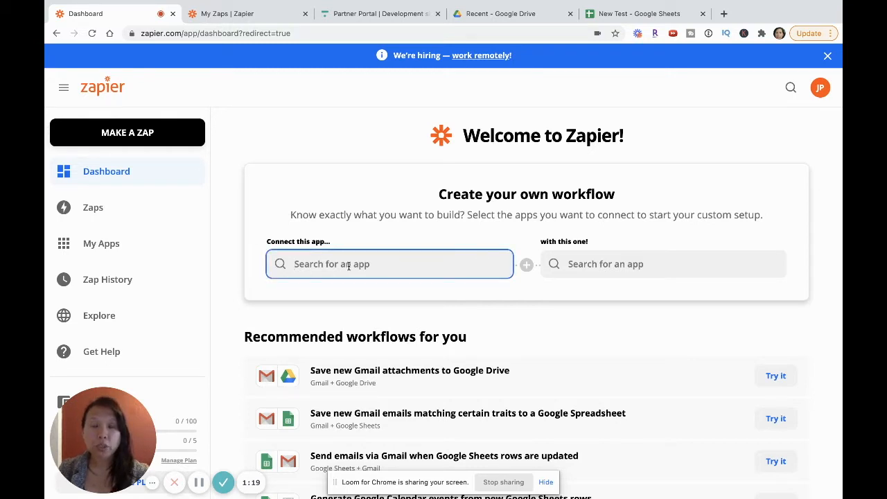
text(thin)
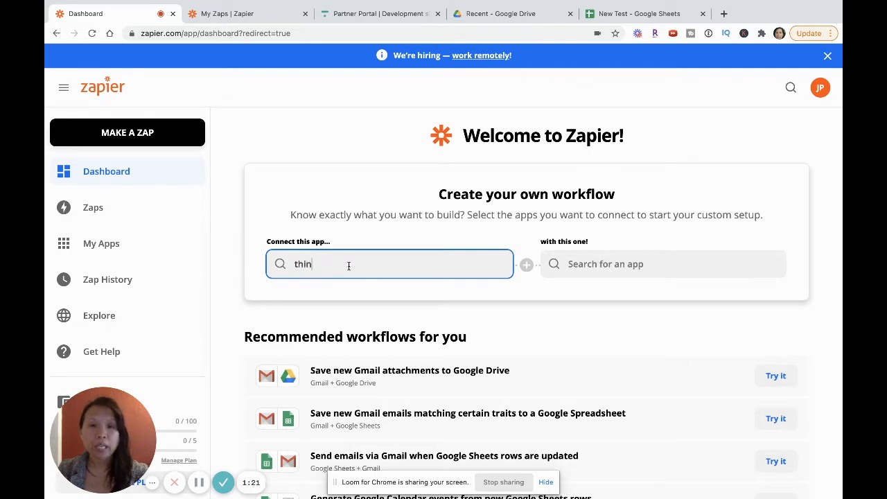
text(k)
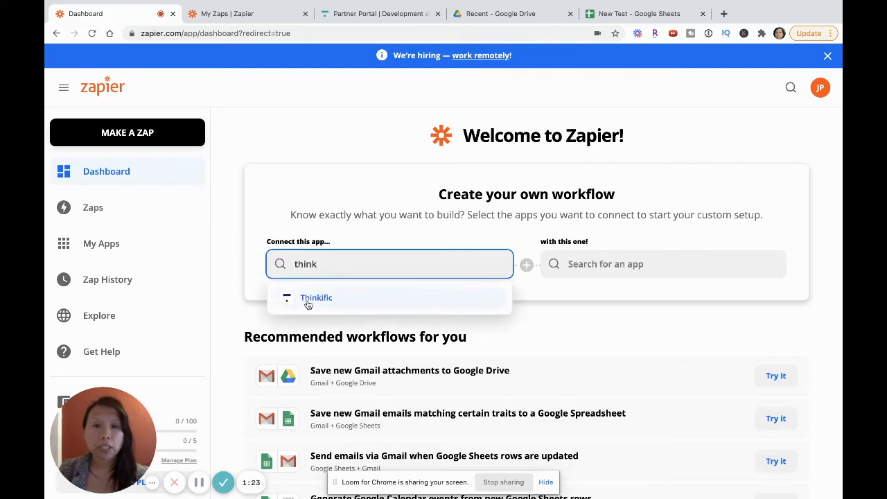
click(317, 297)
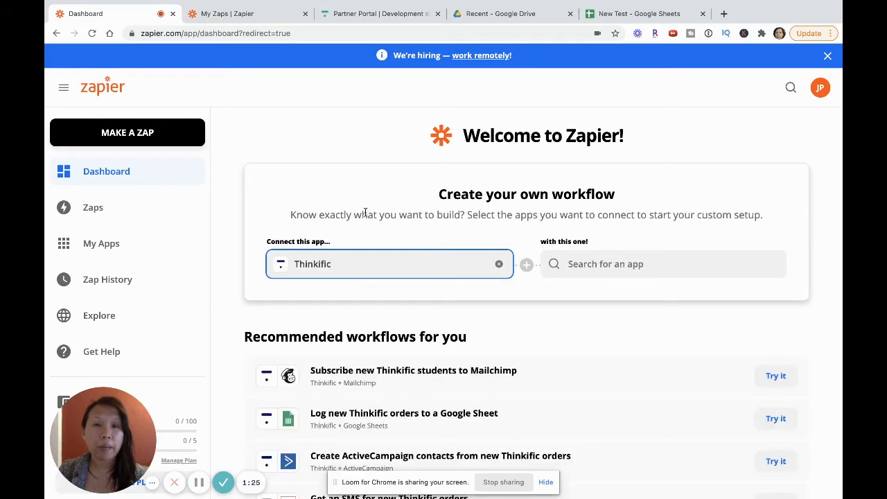
click(826, 56)
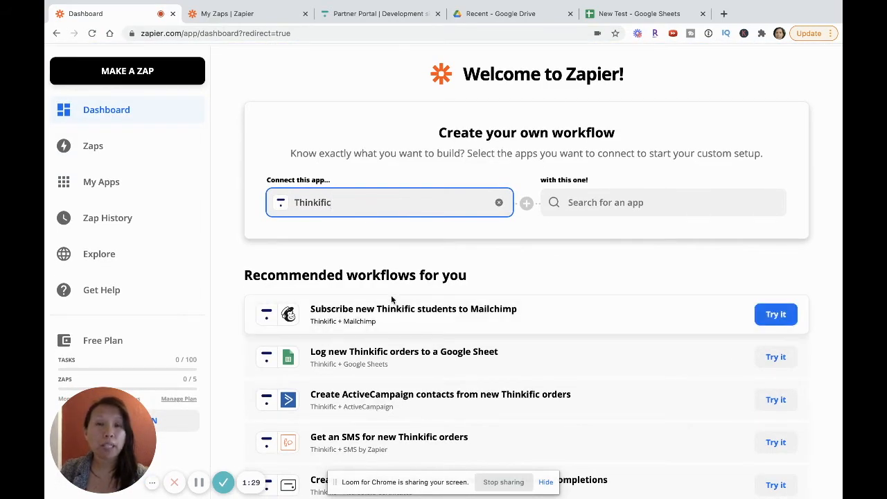
scroll(down, 3)
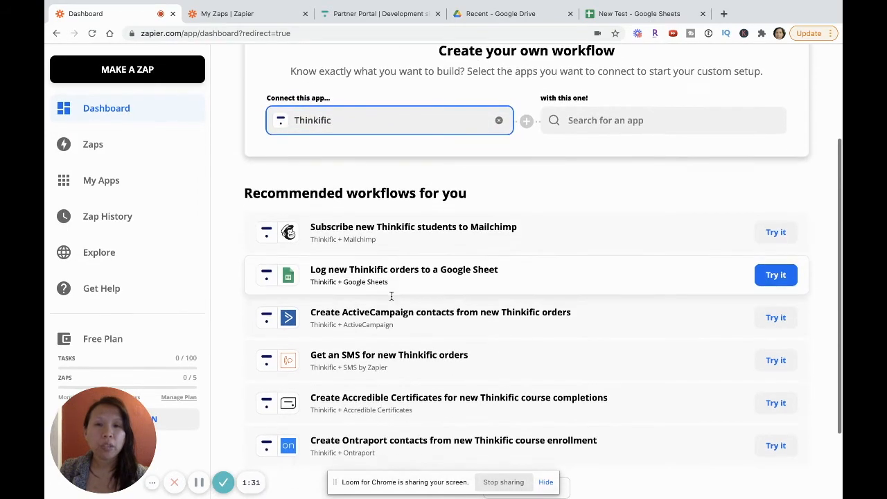
scroll(down, 3)
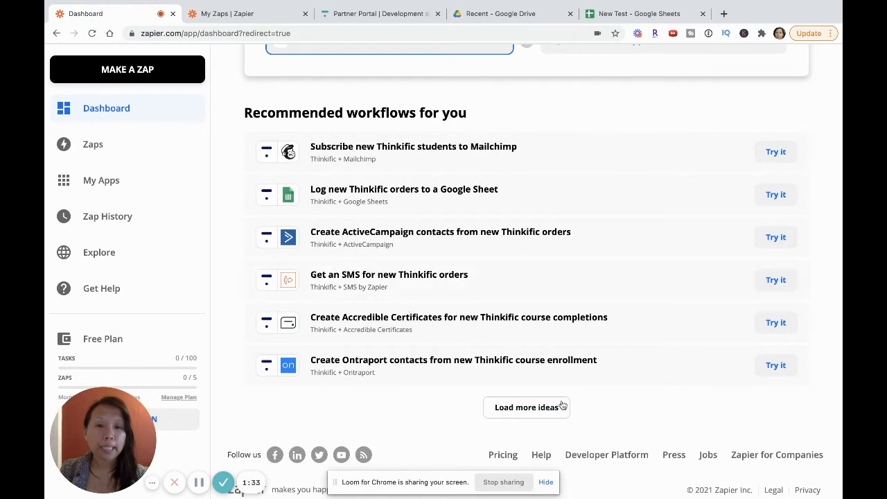
scroll(down, 3)
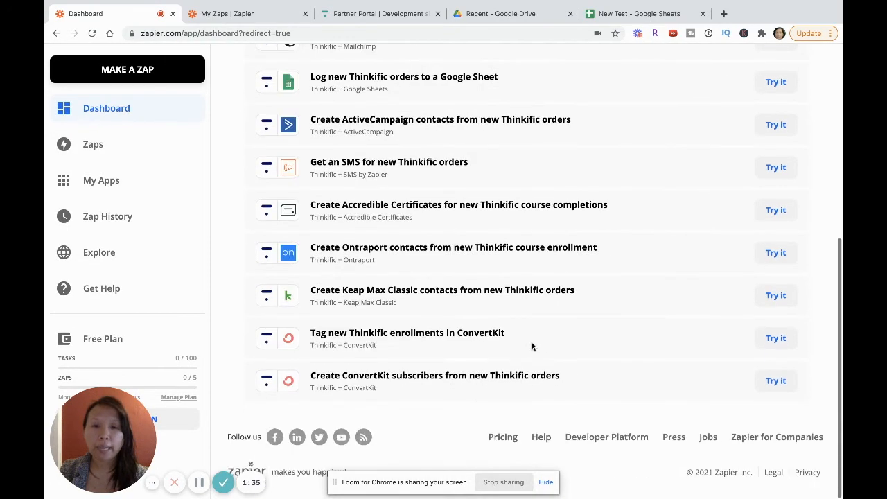
mouse_move(776, 337)
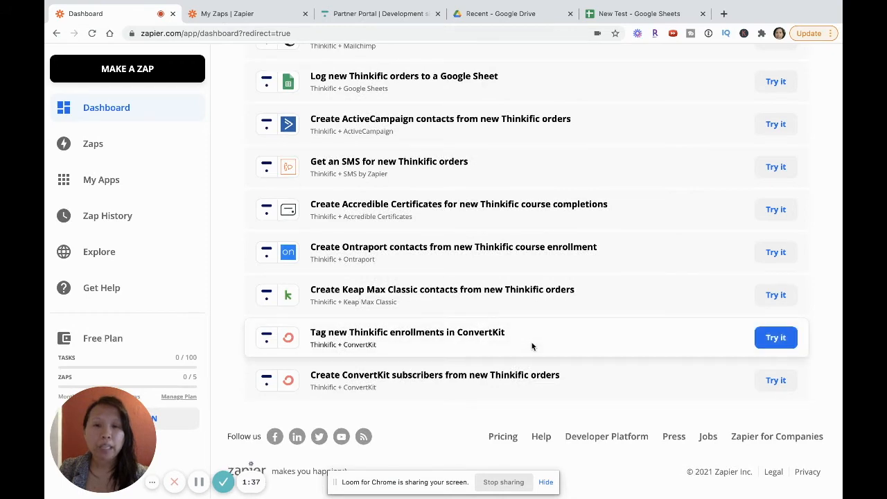
scroll(up, 3)
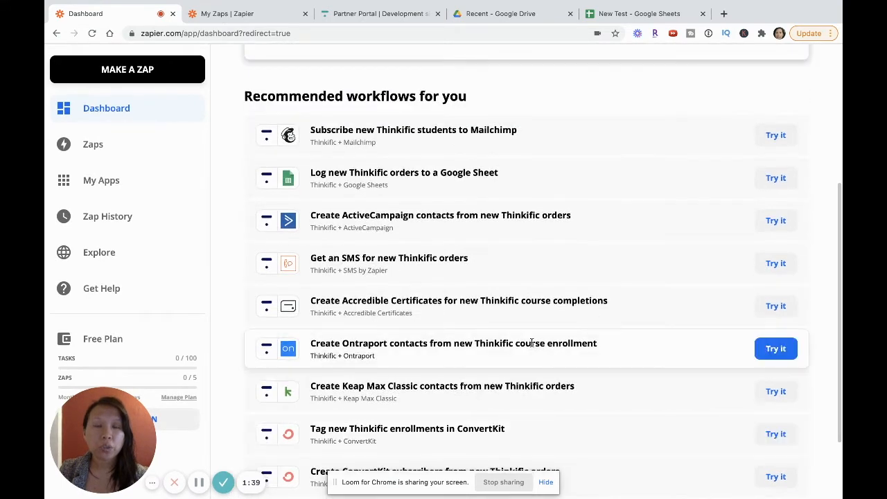
scroll(up, 3)
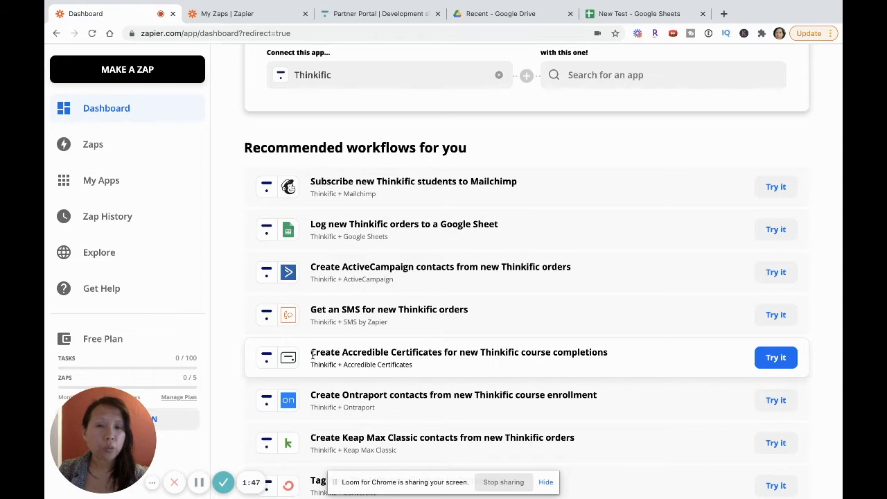
mouse_move(405, 351)
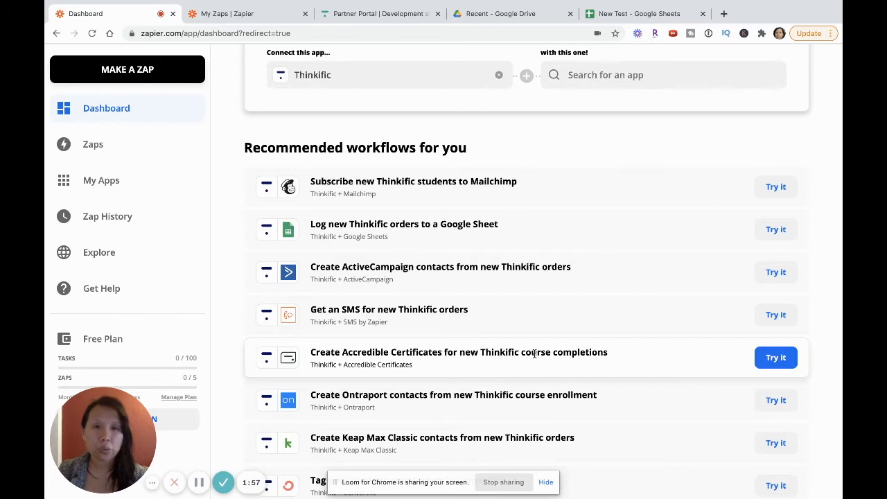
scroll(up, 3)
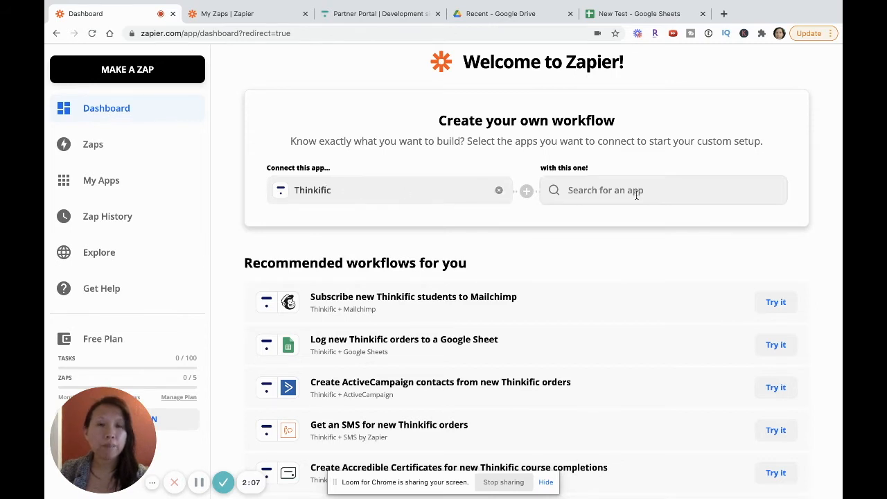
Search 'googl' and choose Google Sheets as the second app.
click(662, 190)
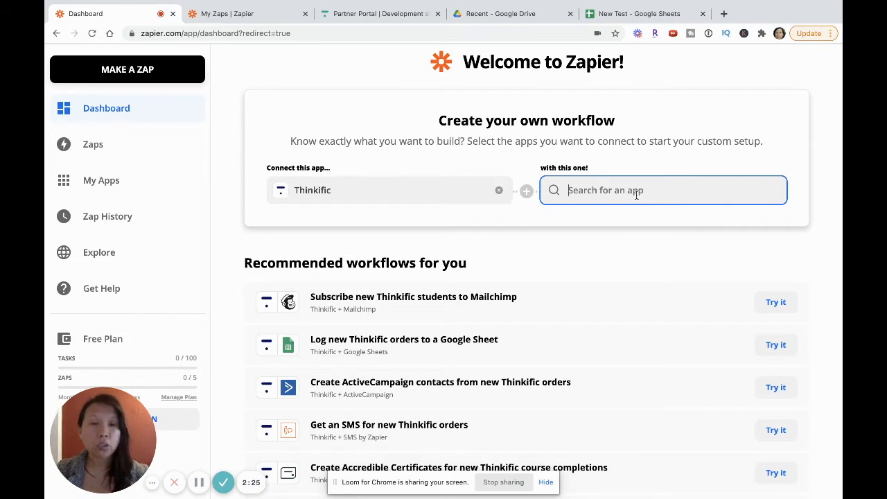
text(googl)
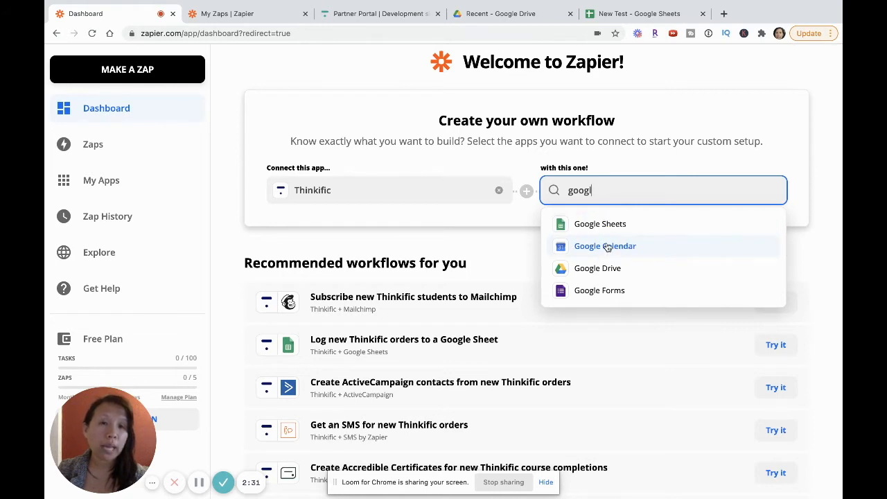
mouse_move(600, 290)
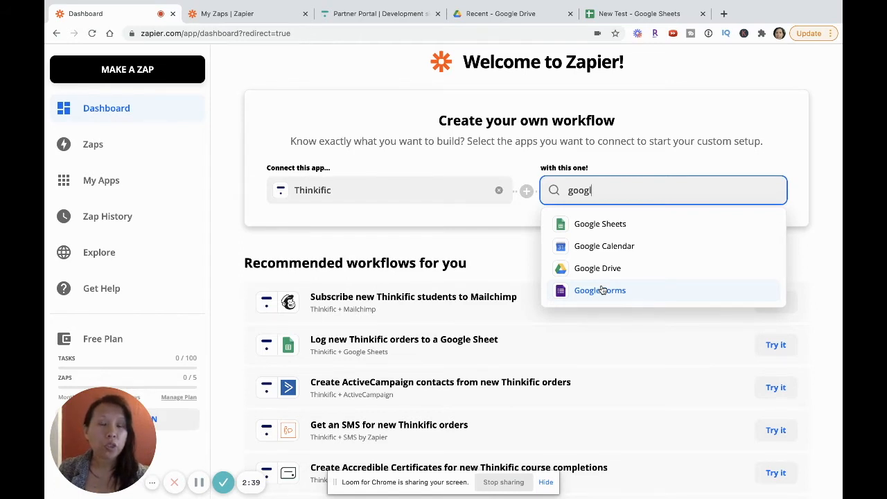
mouse_move(597, 268)
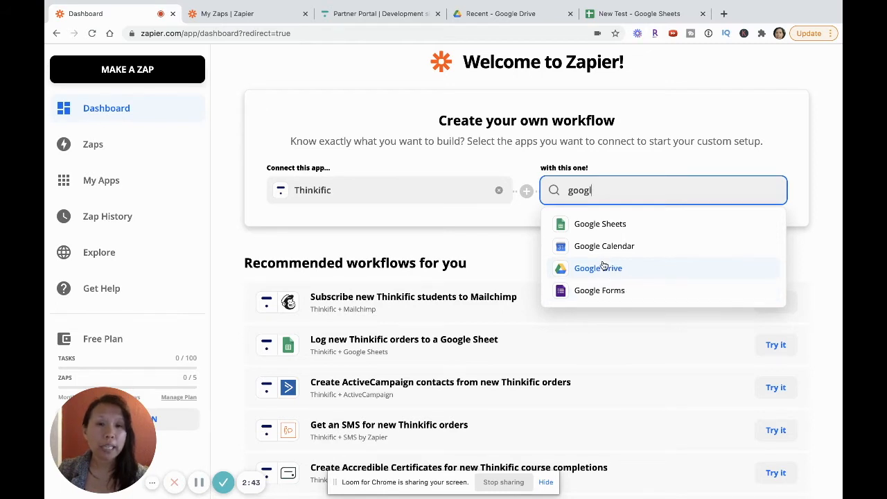
mouse_move(600, 224)
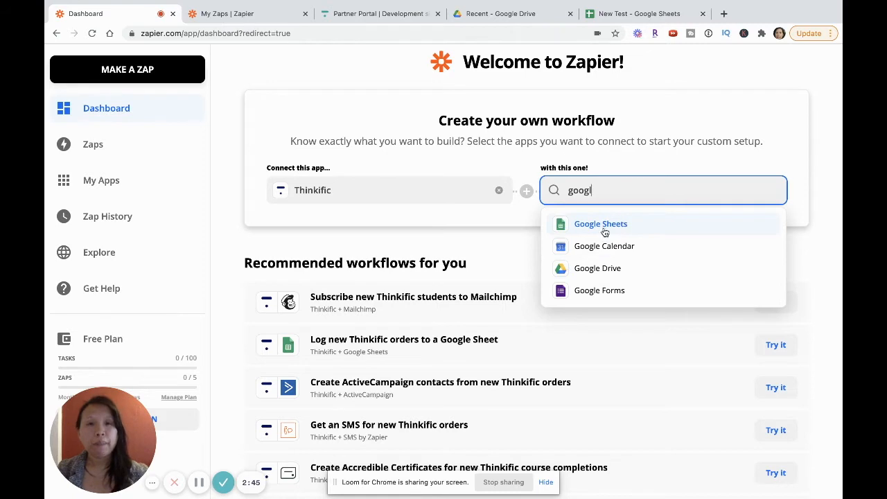
click(599, 223)
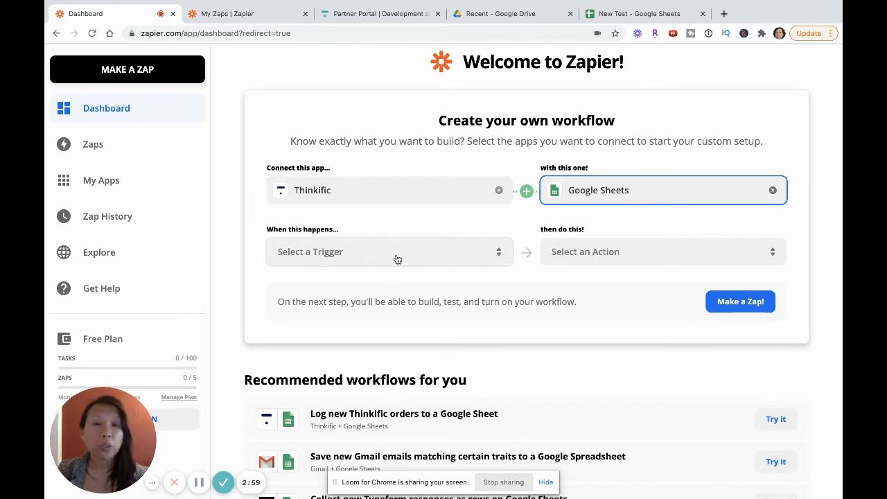
Make New User in Thinkific the triggering event.
click(389, 251)
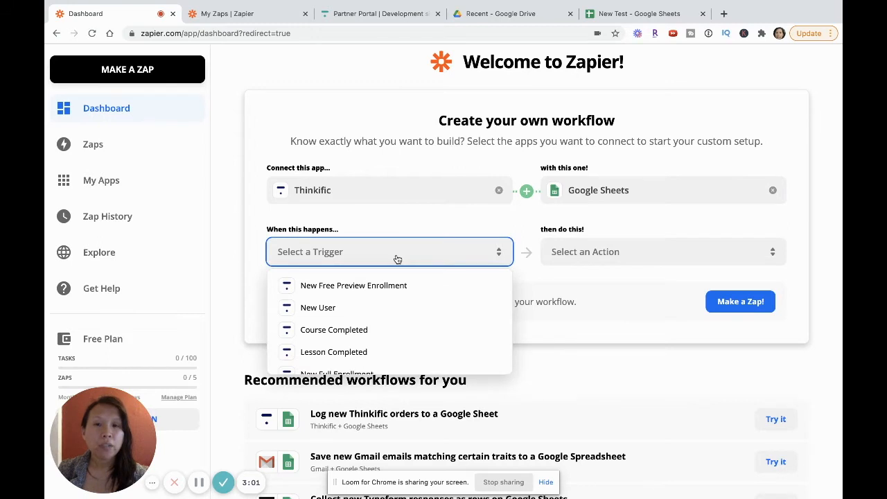
mouse_move(318, 307)
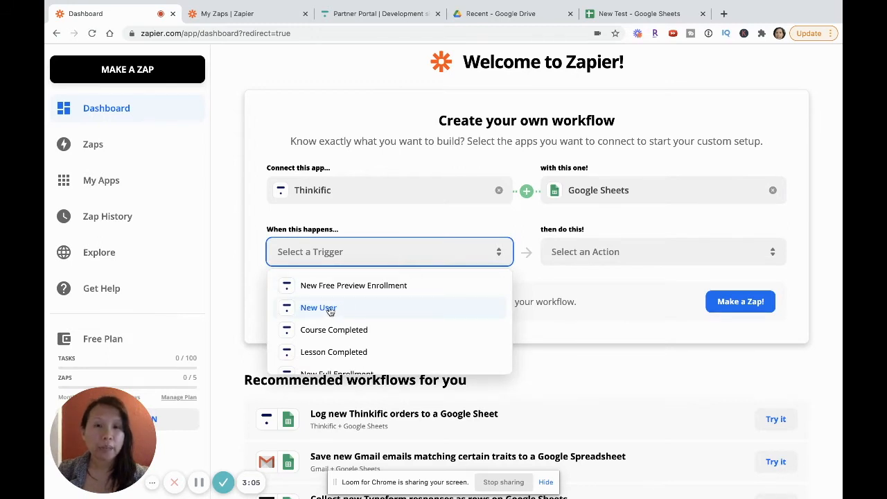
click(319, 307)
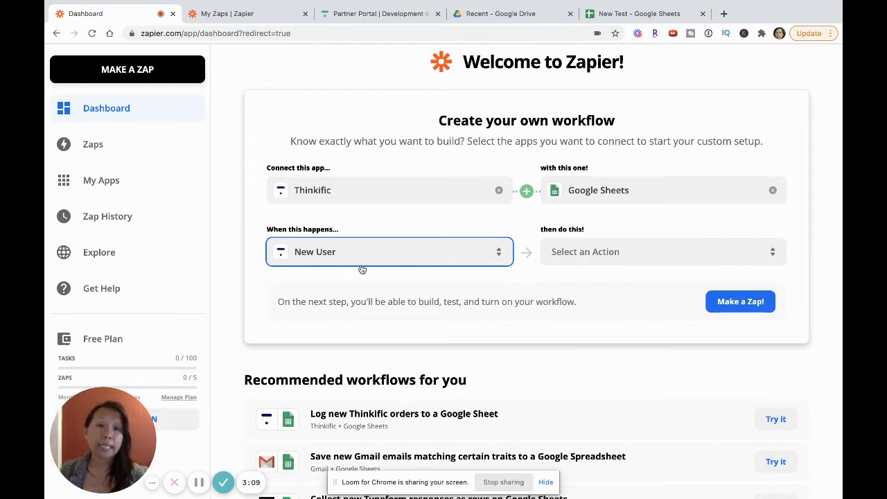
Choose Create Worksheet as the Google Sheets action and try the suggested zap.
click(662, 251)
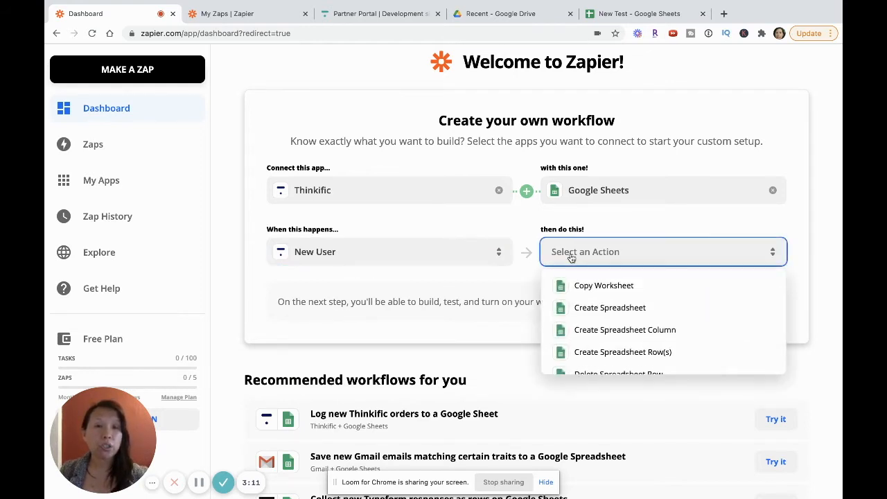
mouse_move(610, 307)
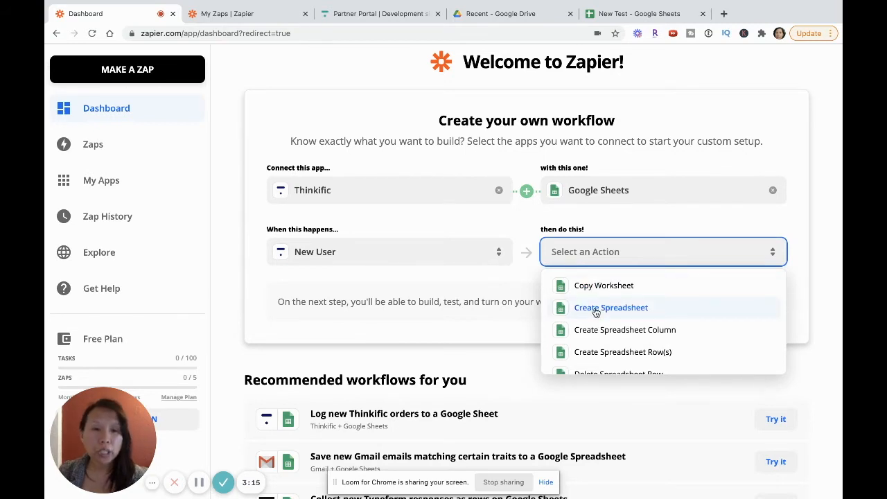
scroll(down, 3)
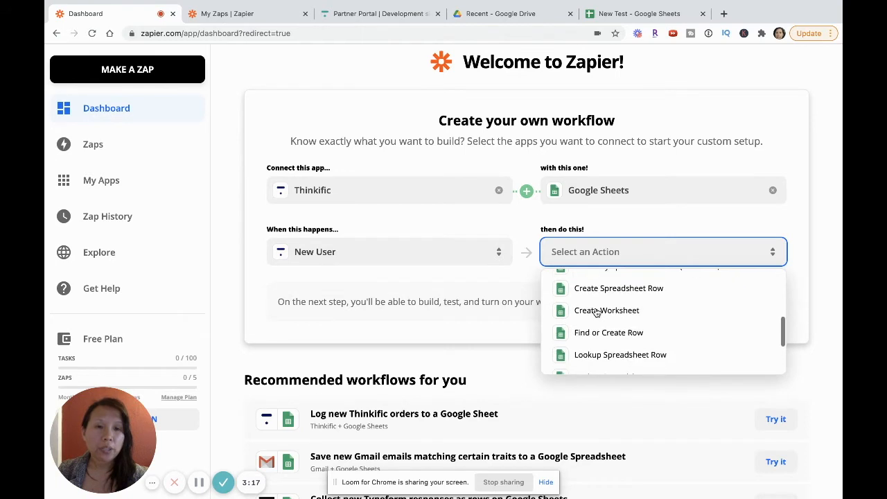
mouse_move(606, 310)
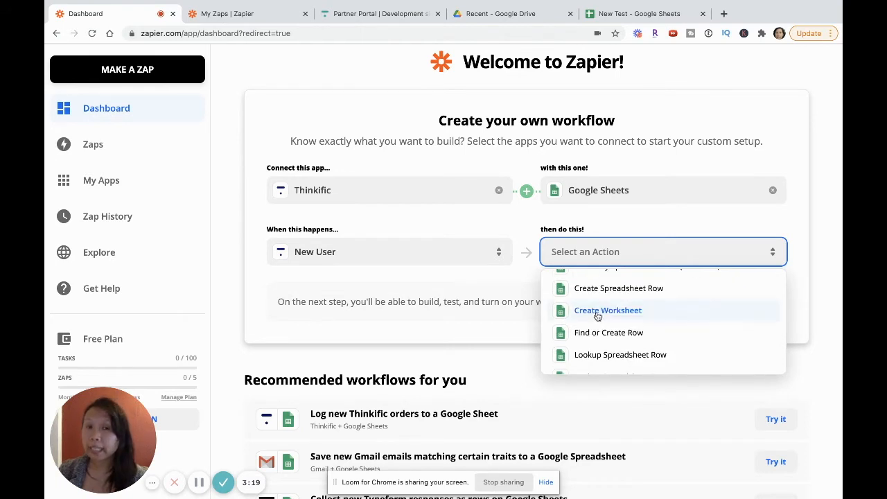
scroll(down, 3)
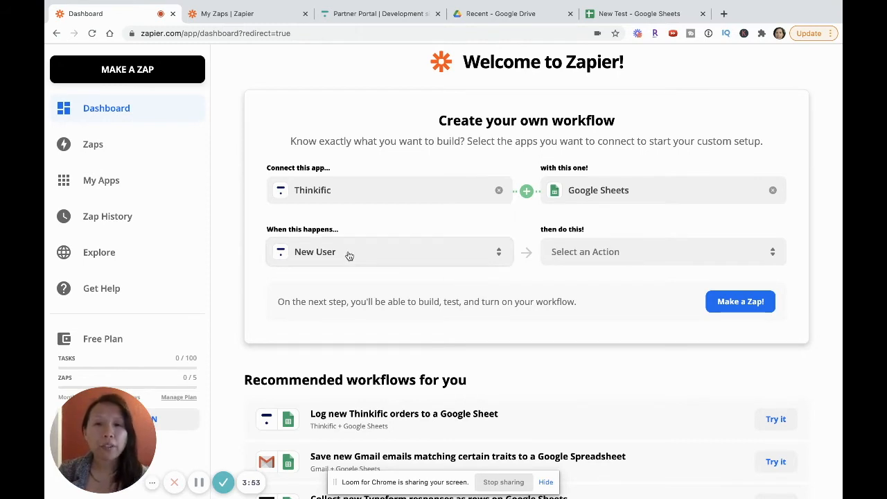
mouse_move(312, 262)
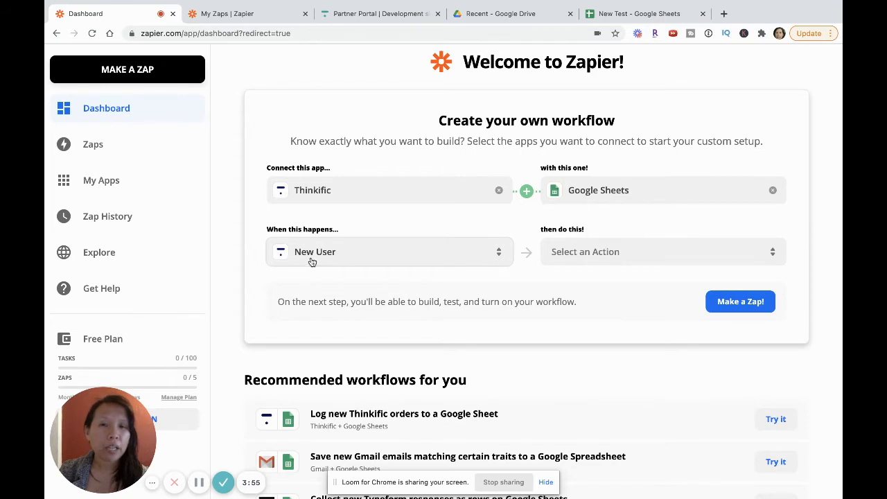
click(662, 252)
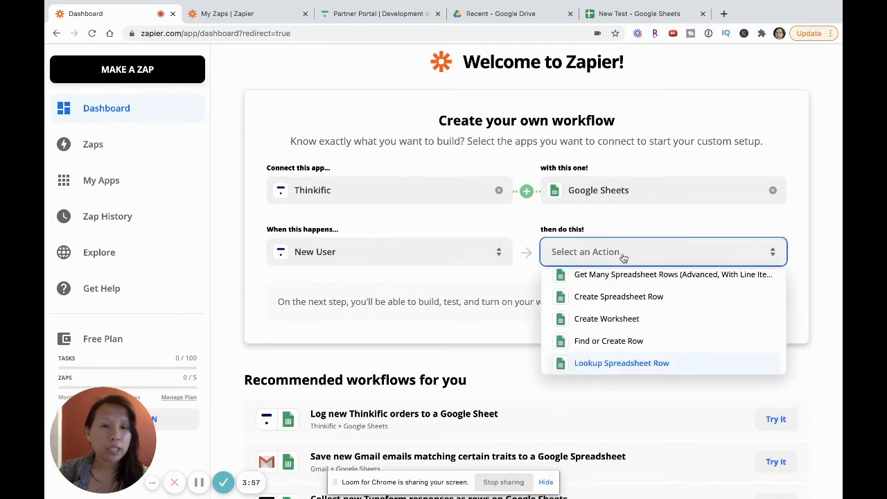
mouse_move(615, 318)
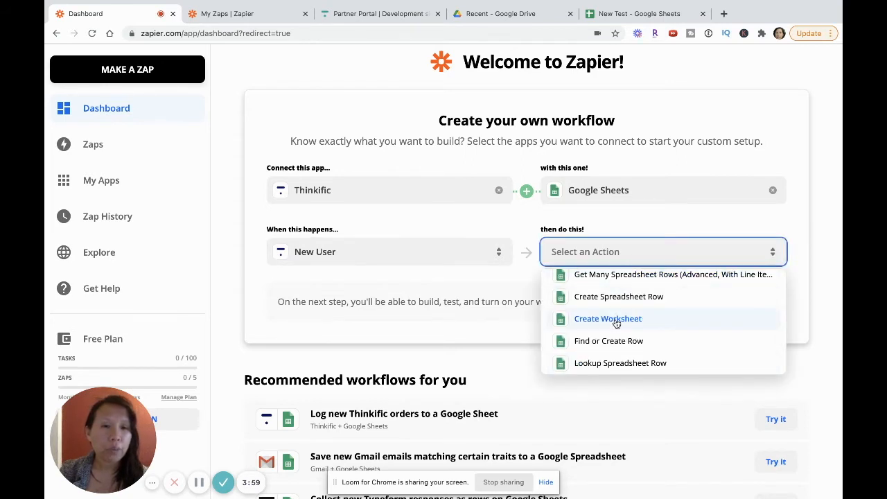
click(608, 318)
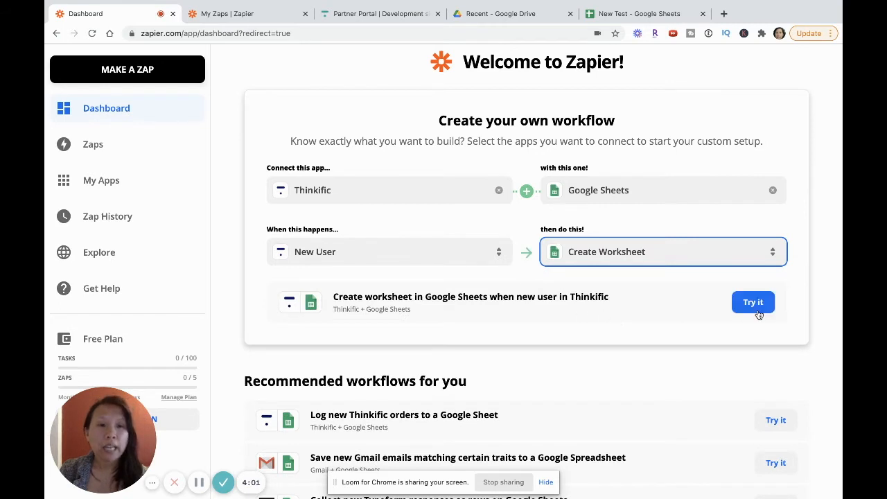
click(753, 302)
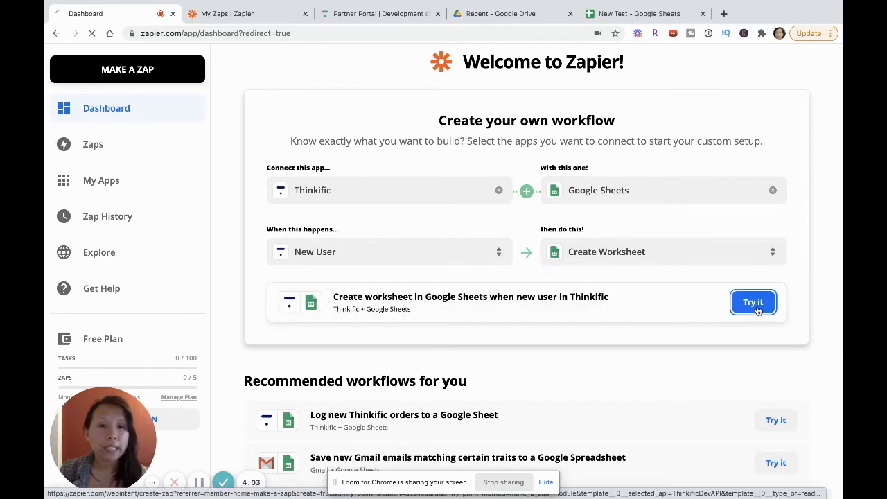
Connect the main Thinkific account to the New User trigger.
click(752, 302)
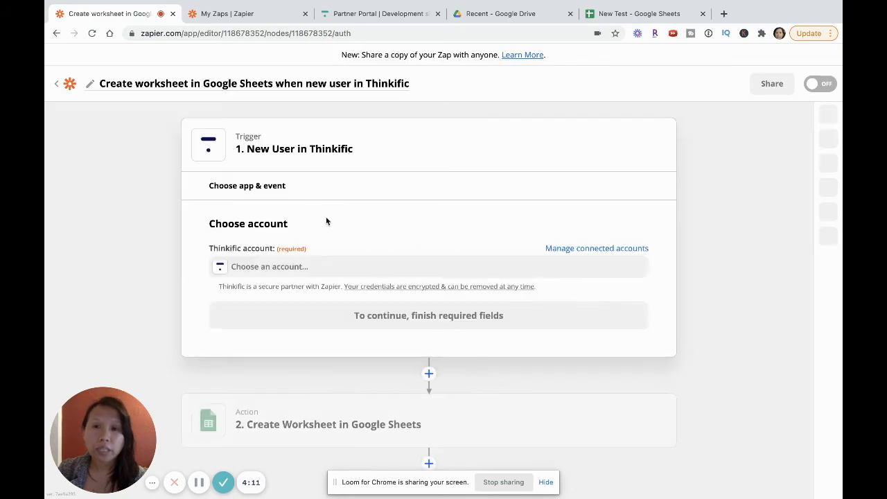
scroll(up, 3)
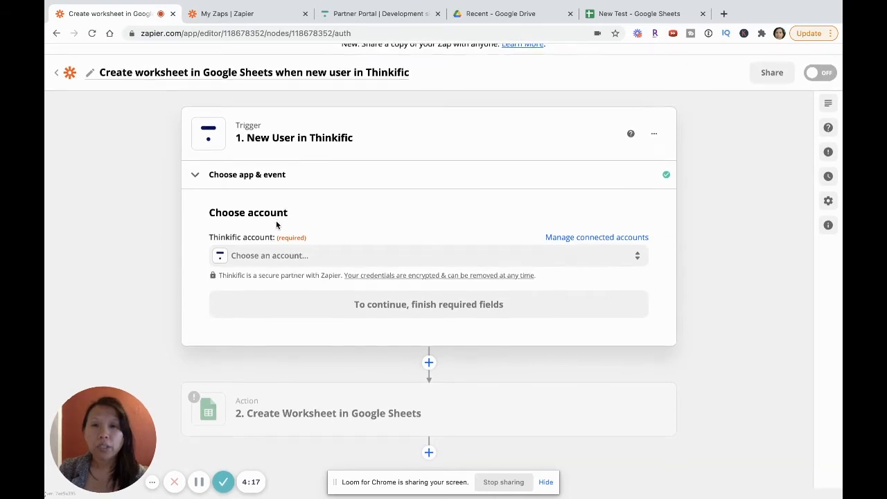
click(428, 256)
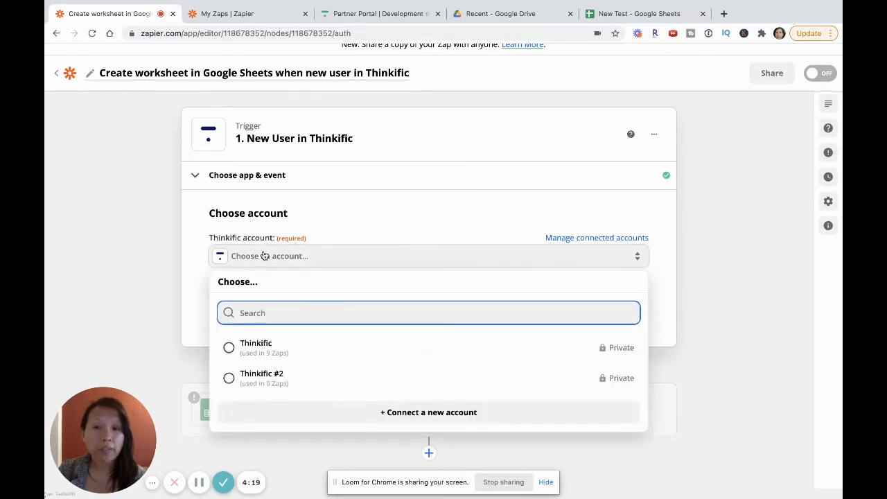
click(229, 347)
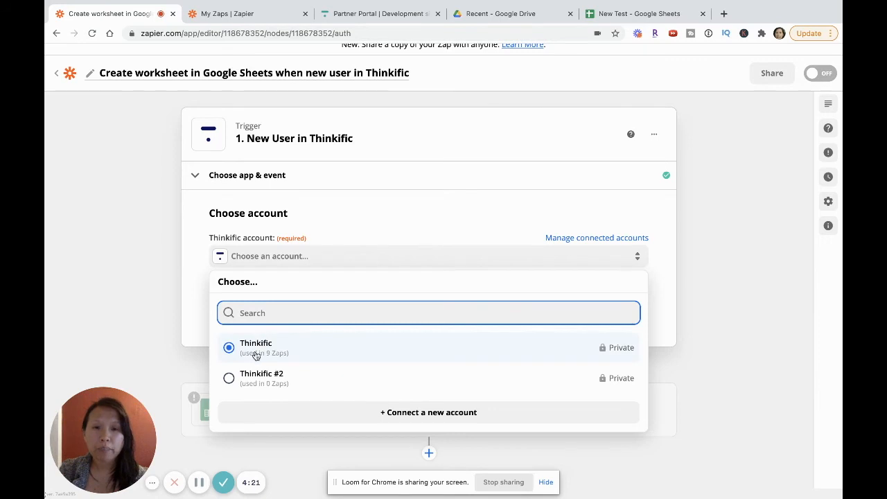
click(256, 347)
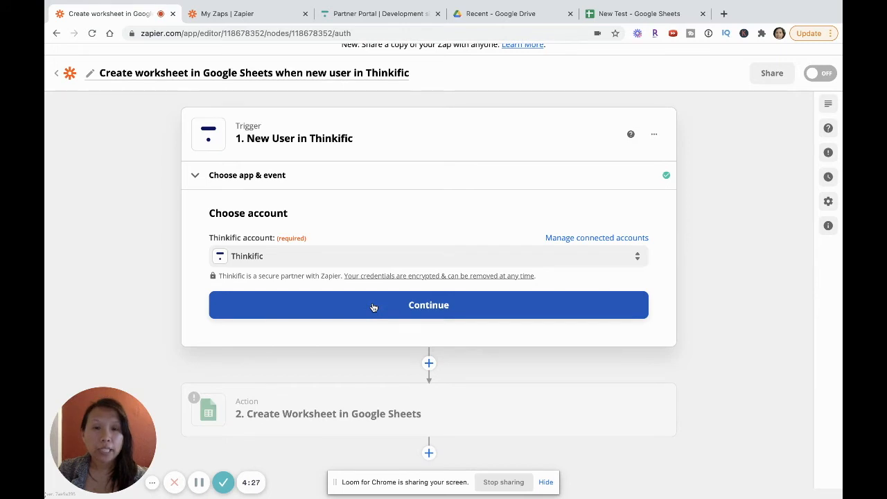
Test the trigger to pull in a sample Thinkific user record.
click(428, 305)
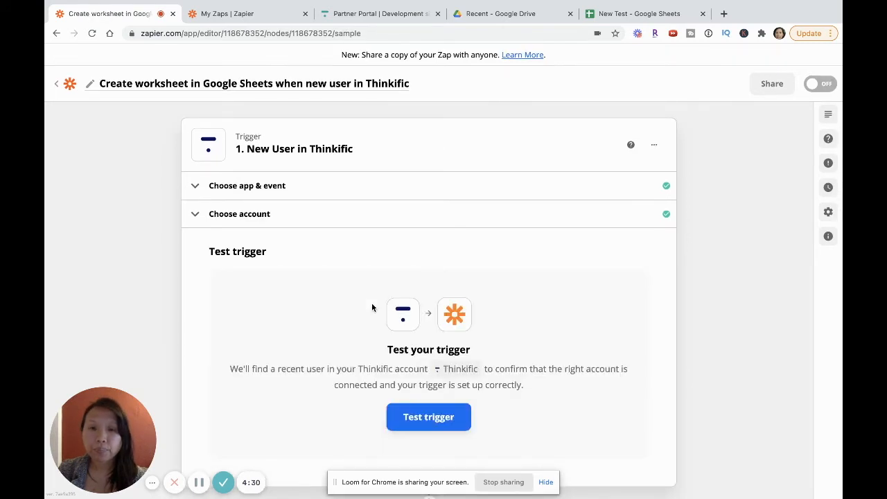
scroll(down, 3)
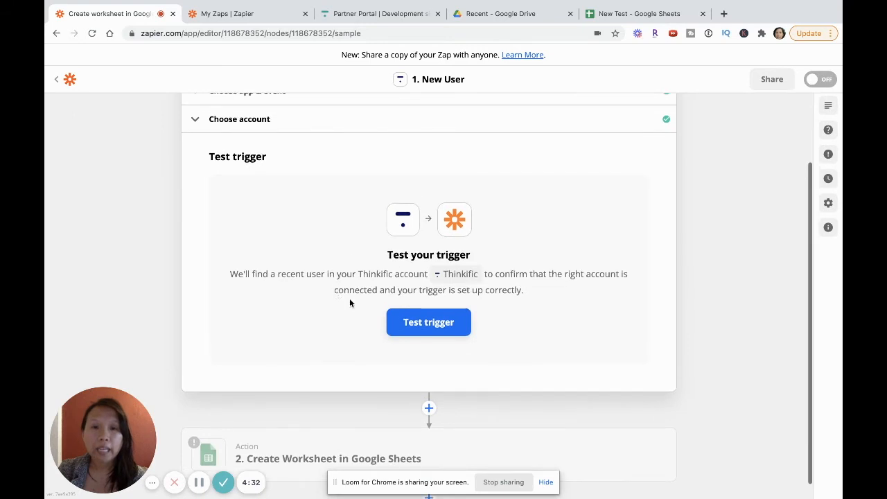
click(428, 321)
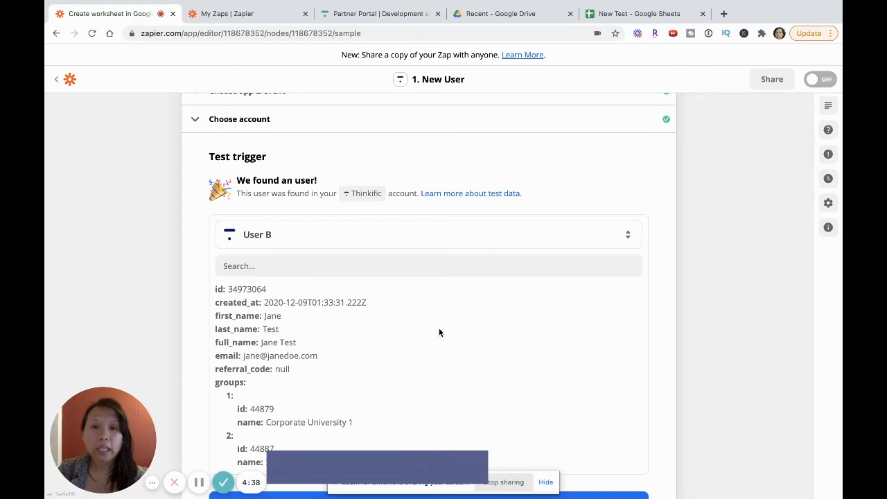
scroll(down, 3)
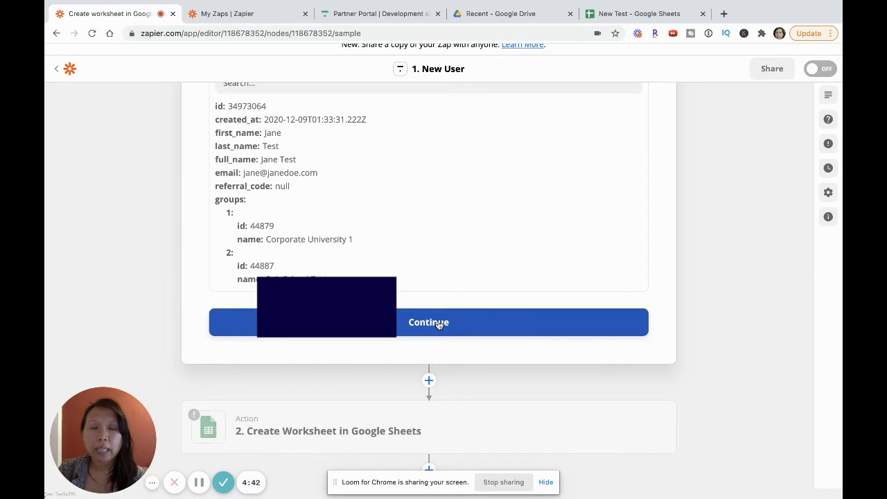
Accept the sample user and keep Create Worksheet as the Google Sheets action event.
click(428, 322)
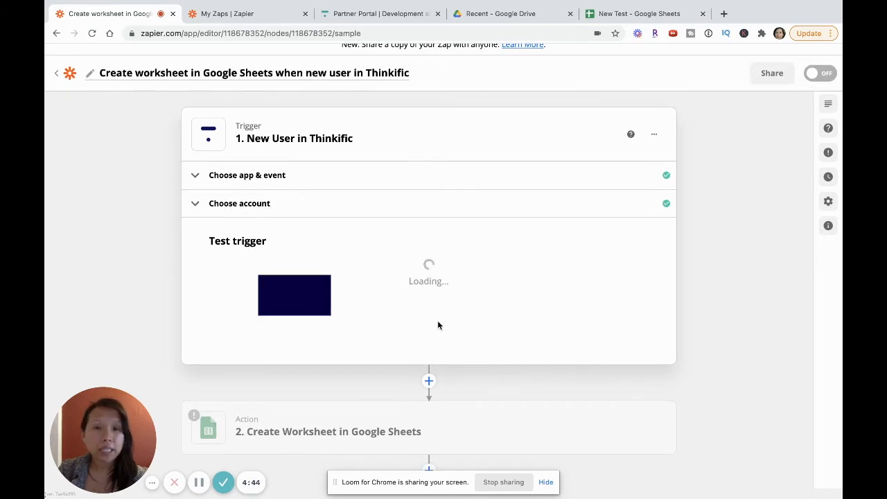
click(328, 431)
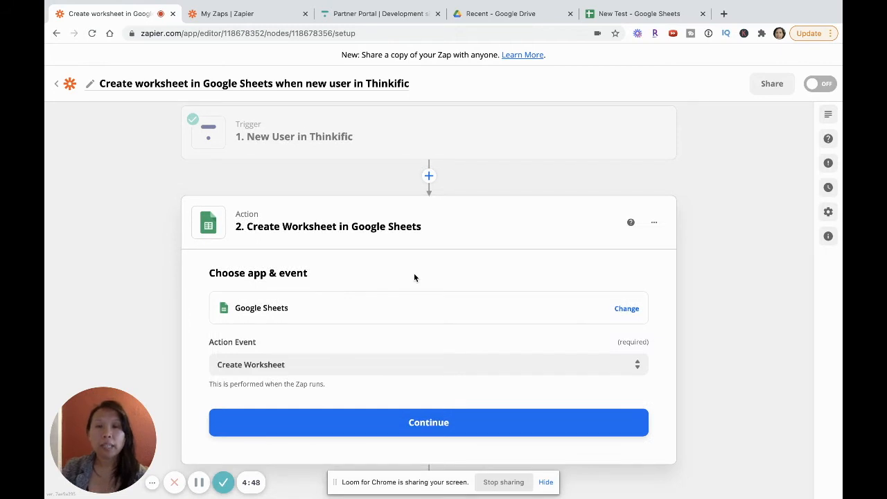
mouse_move(282, 225)
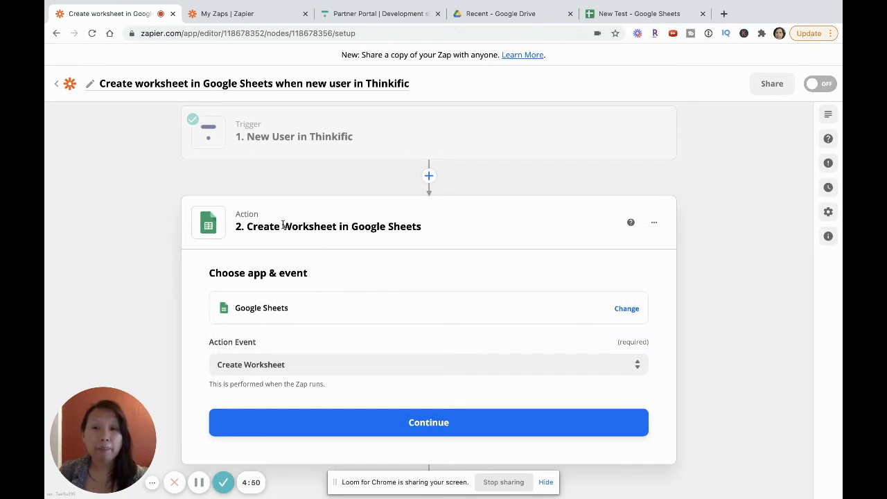
mouse_move(277, 226)
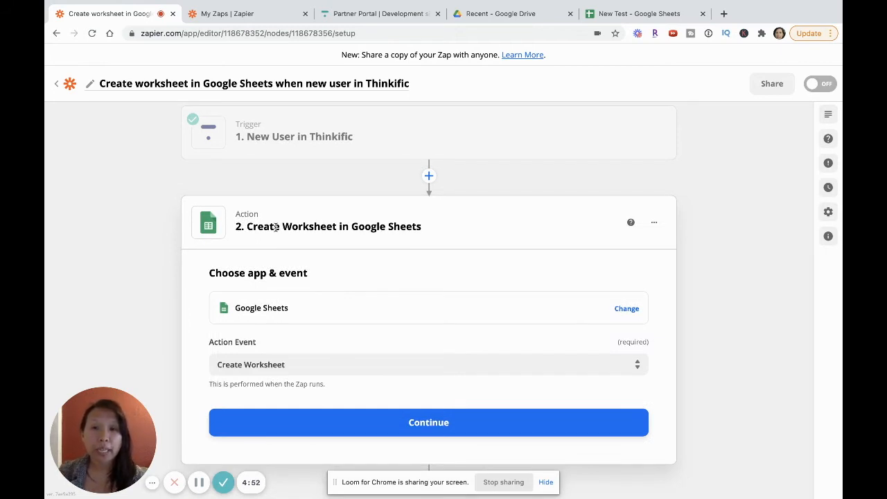
double_click(304, 226)
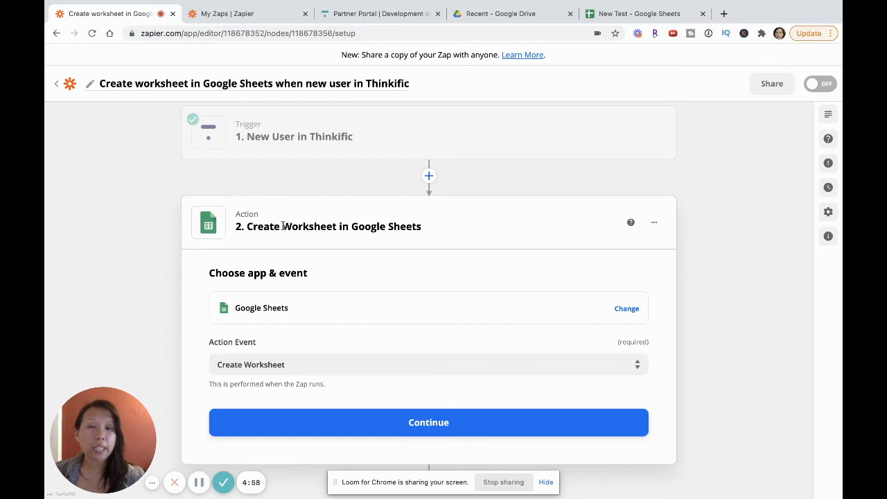
double_click(309, 226)
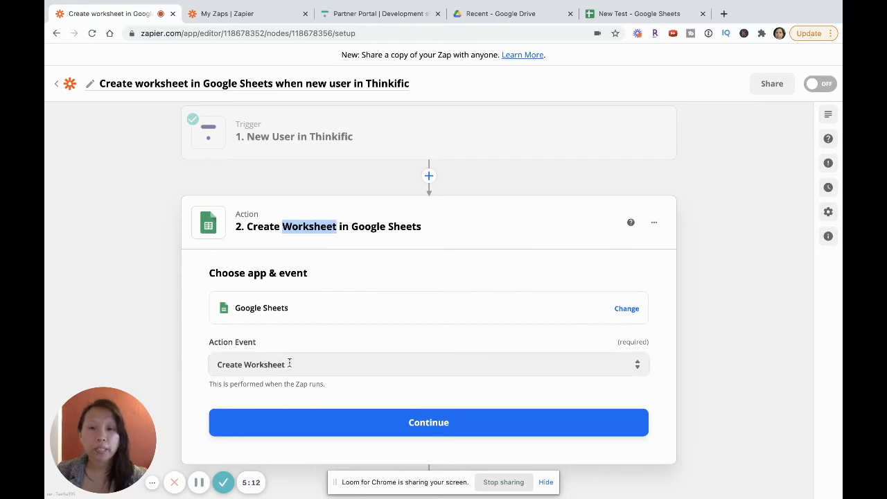
click(415, 363)
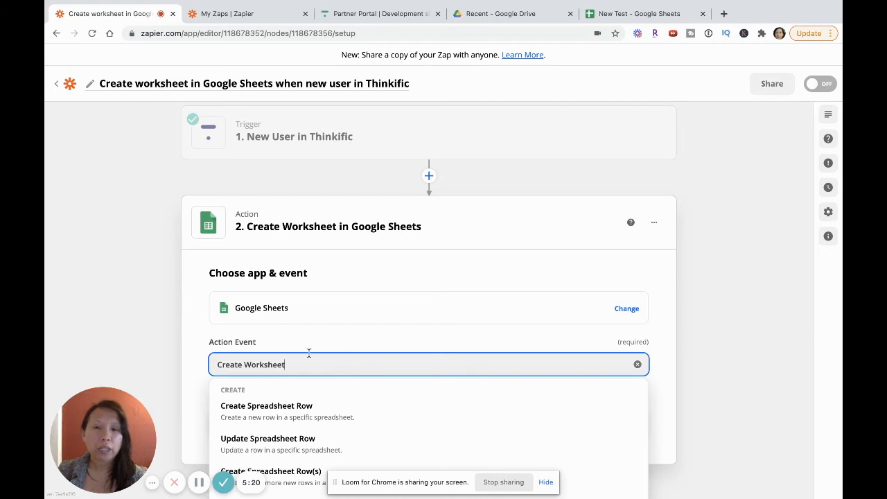
click(428, 364)
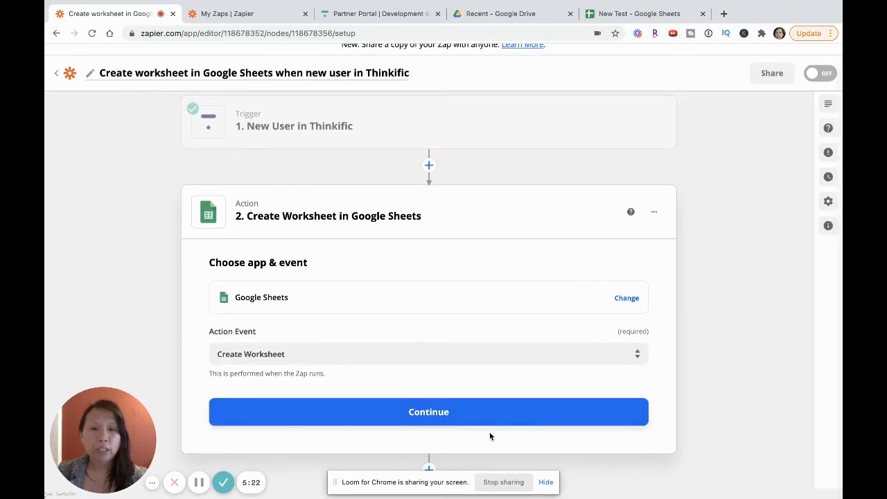
Connect the #2 Google Sheets account to the Create Worksheet action.
click(428, 412)
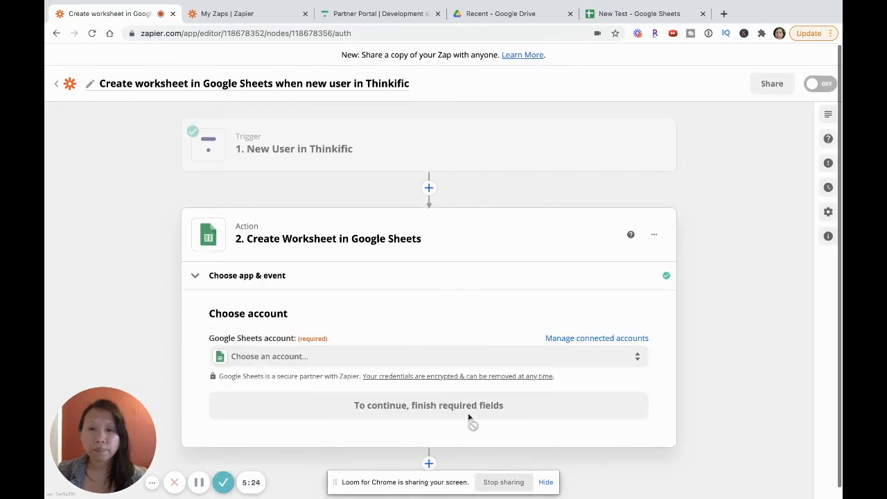
click(428, 355)
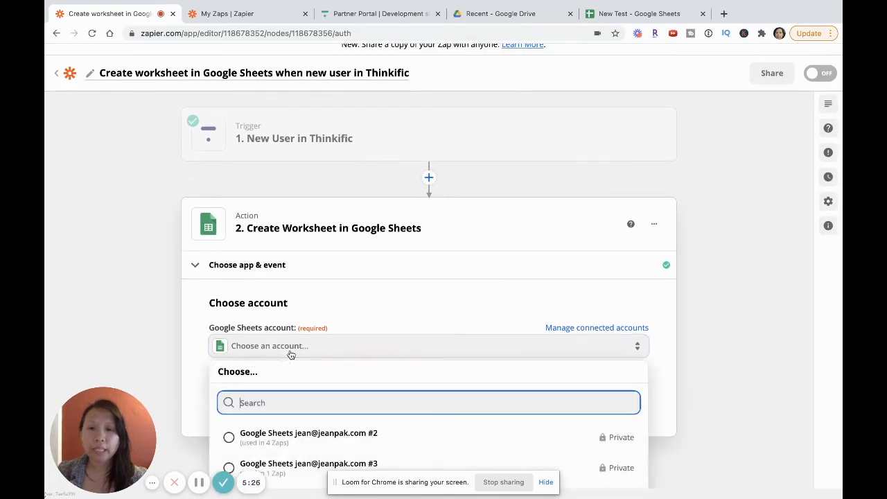
click(229, 437)
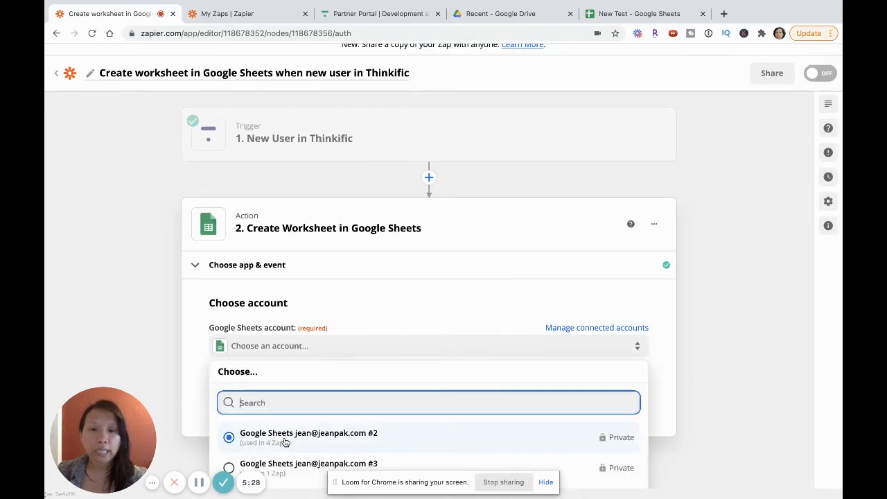
click(308, 436)
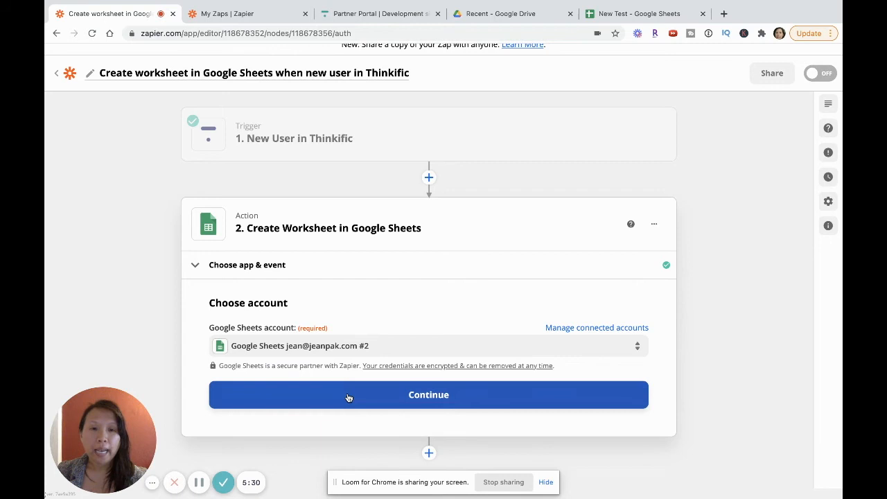
click(429, 394)
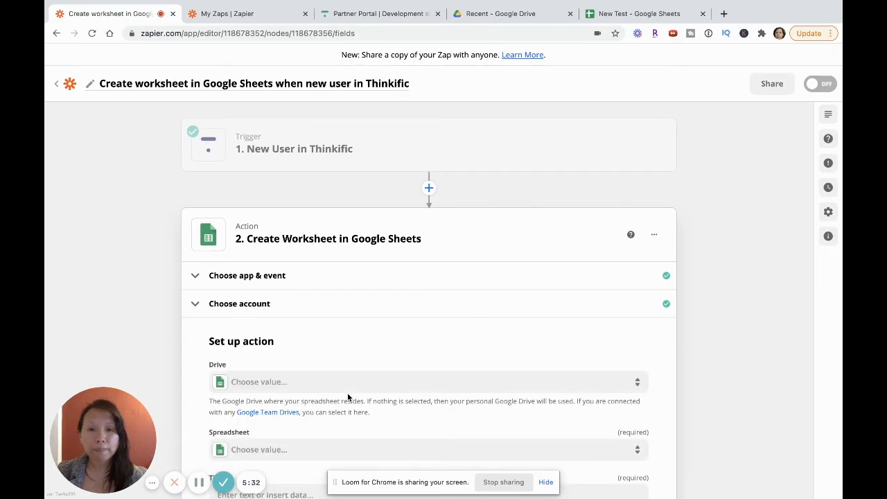
Target the New Test spreadsheet, title it 'Demo Test', and insert the new user's fields as headers.
scroll(down, 3)
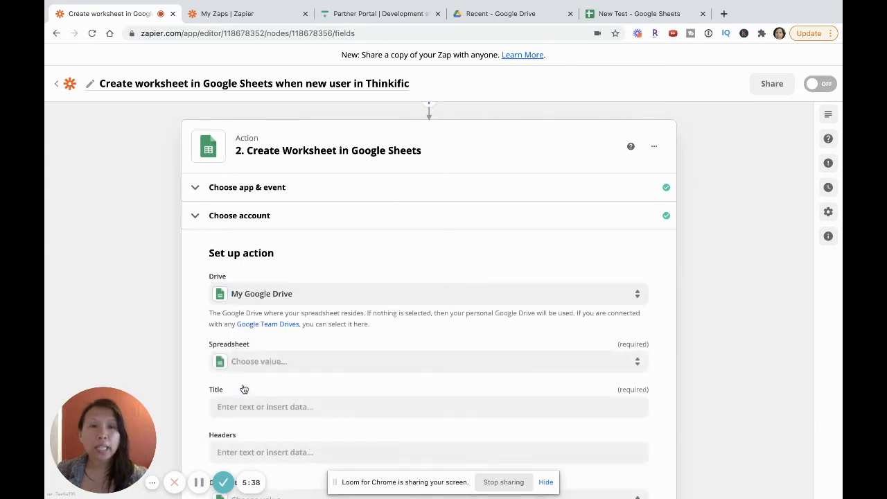
mouse_move(310, 310)
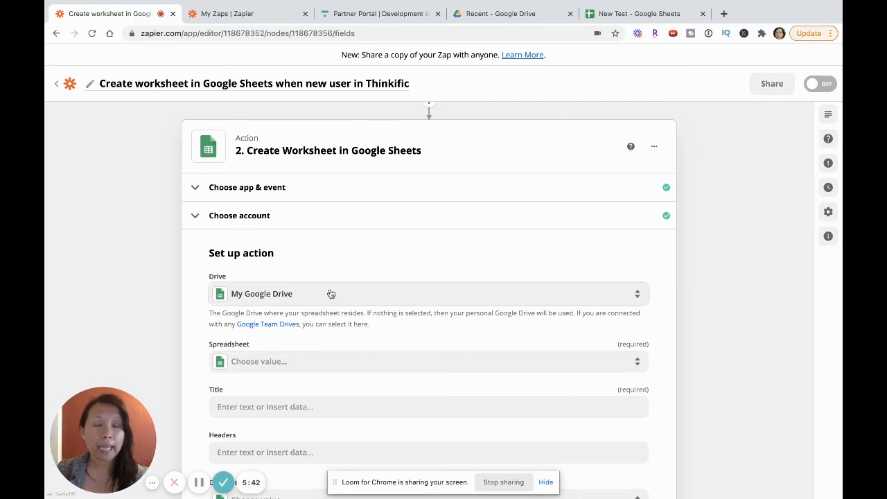
mouse_move(327, 350)
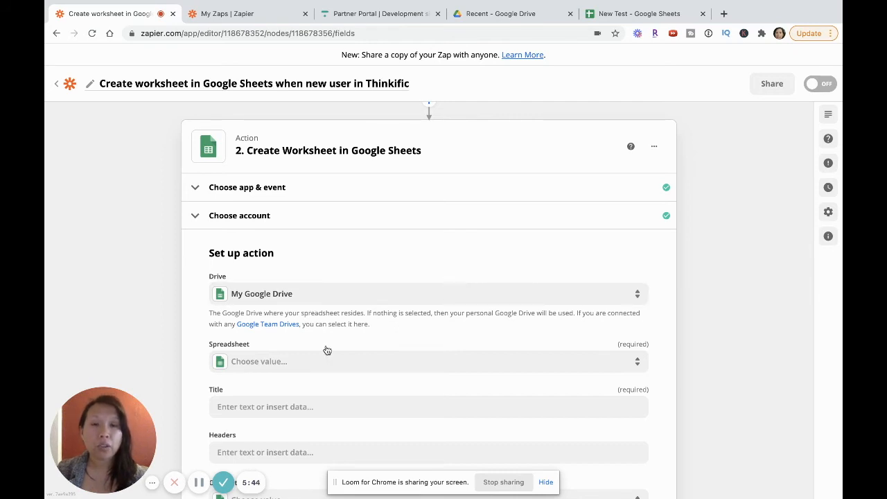
scroll(down, 3)
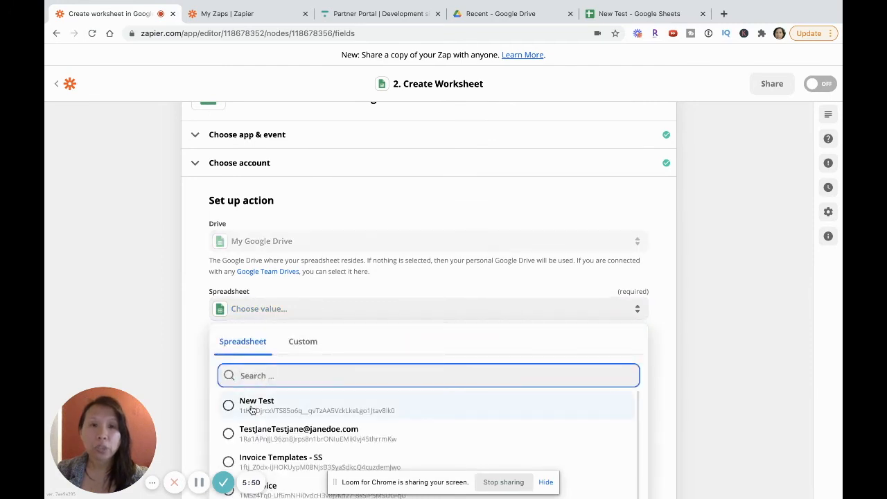
click(256, 406)
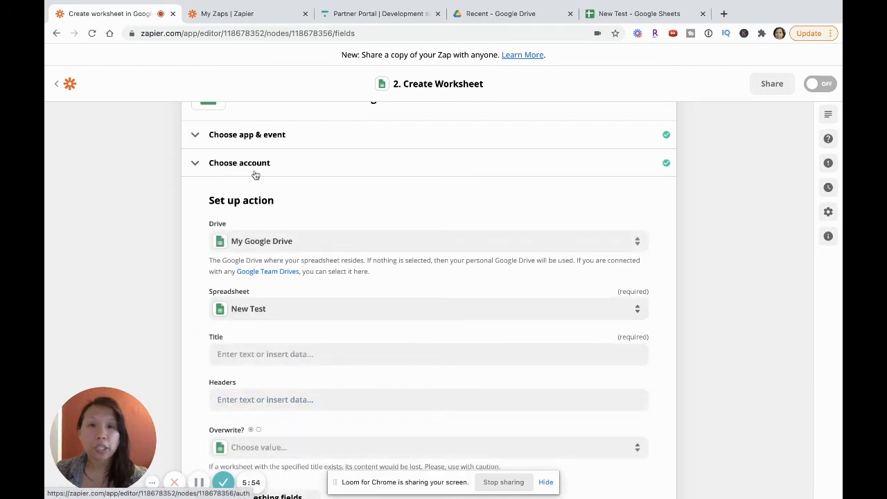
mouse_move(253, 268)
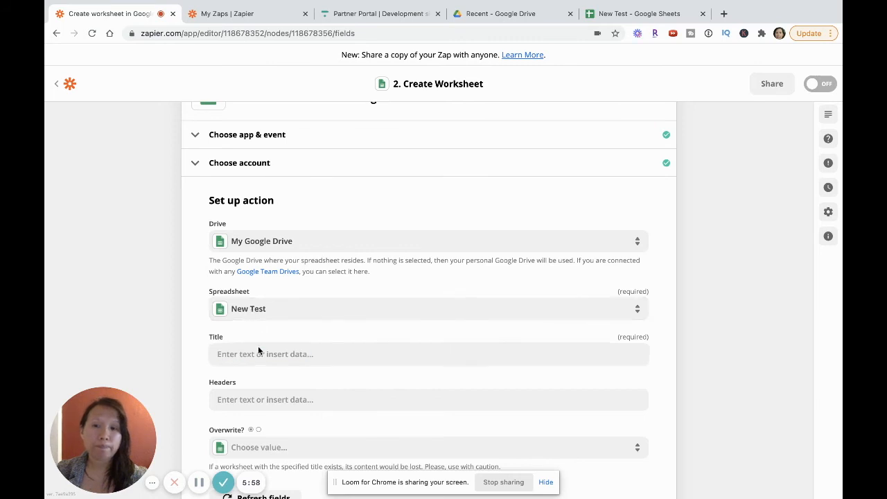
click(428, 354)
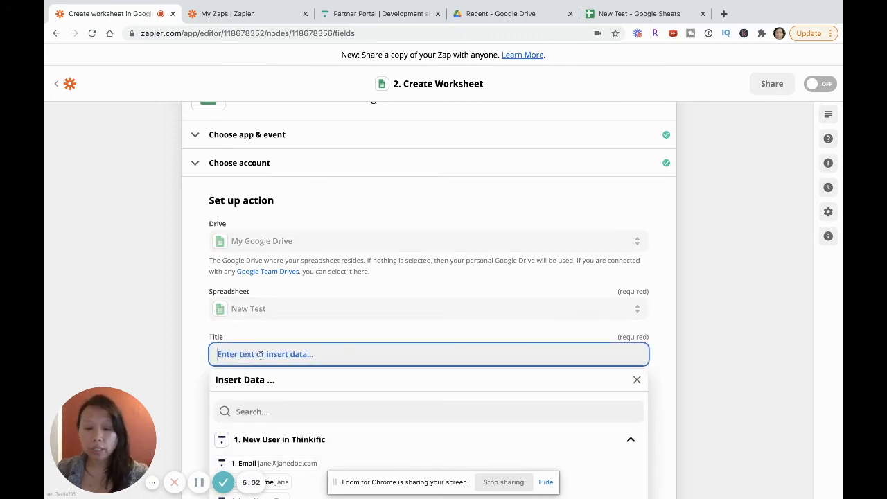
text(Demo Test)
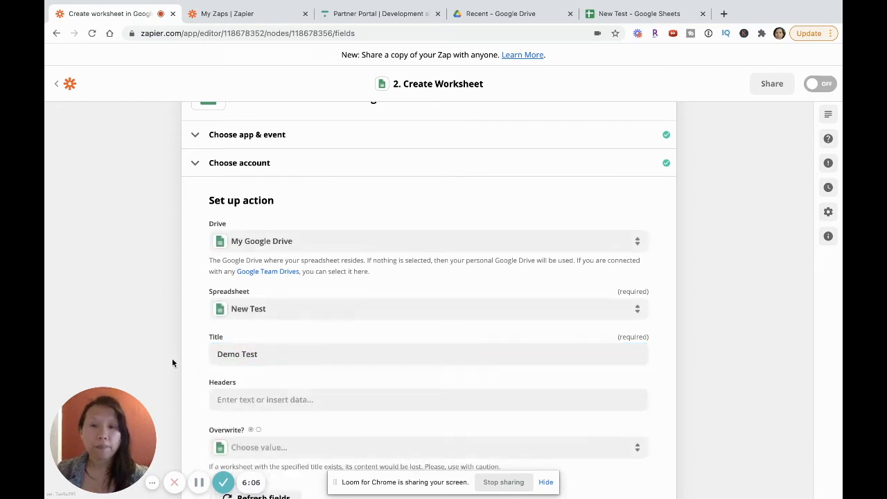
click(427, 399)
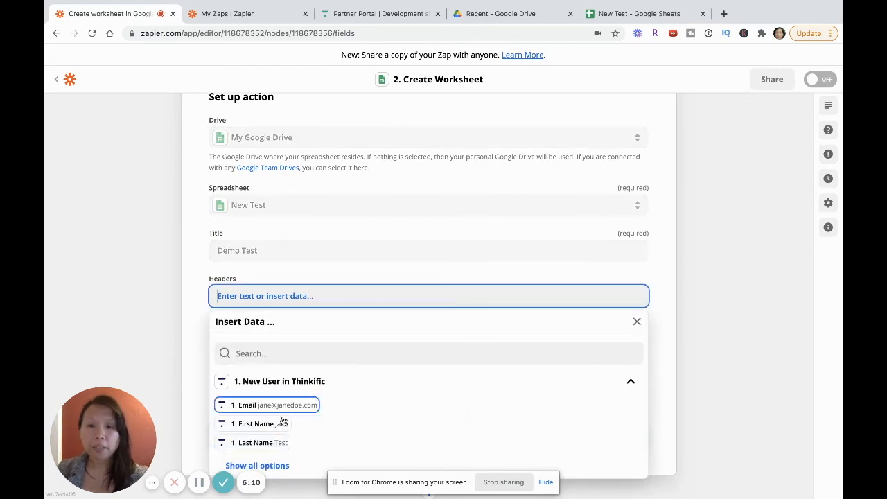
click(260, 423)
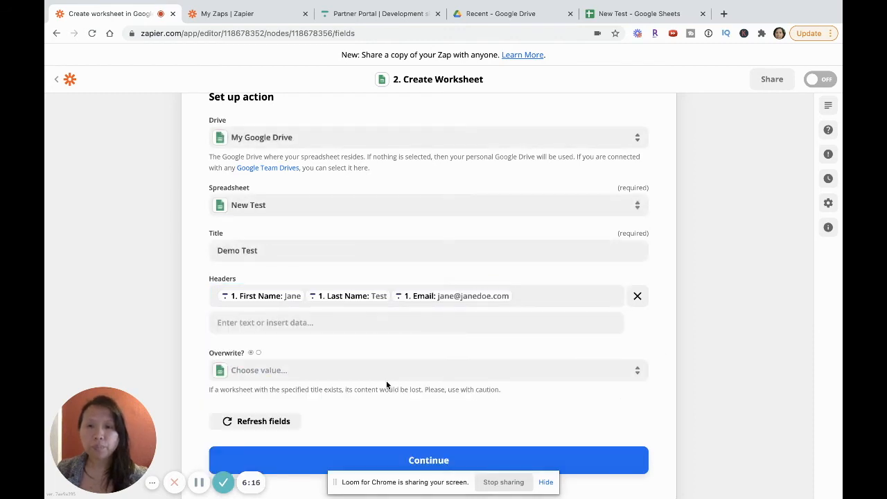
scroll(down, 3)
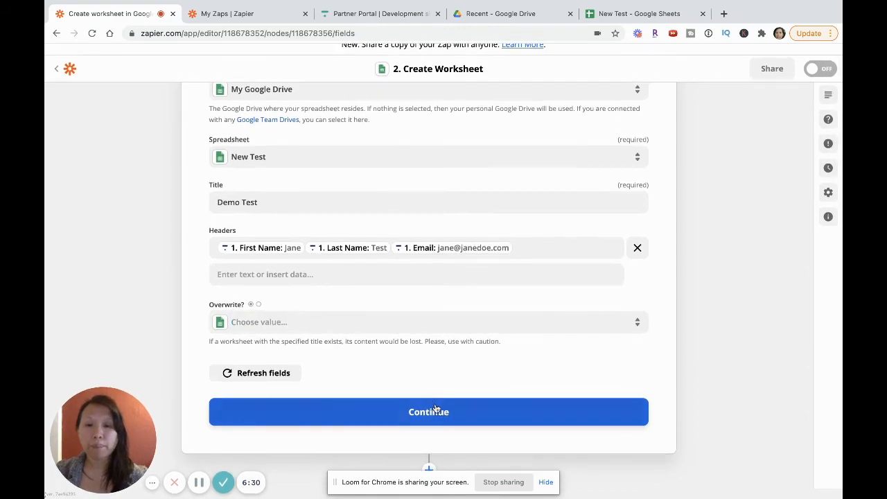
Run Test & Review on the Create Worksheet action until it reports success.
click(428, 411)
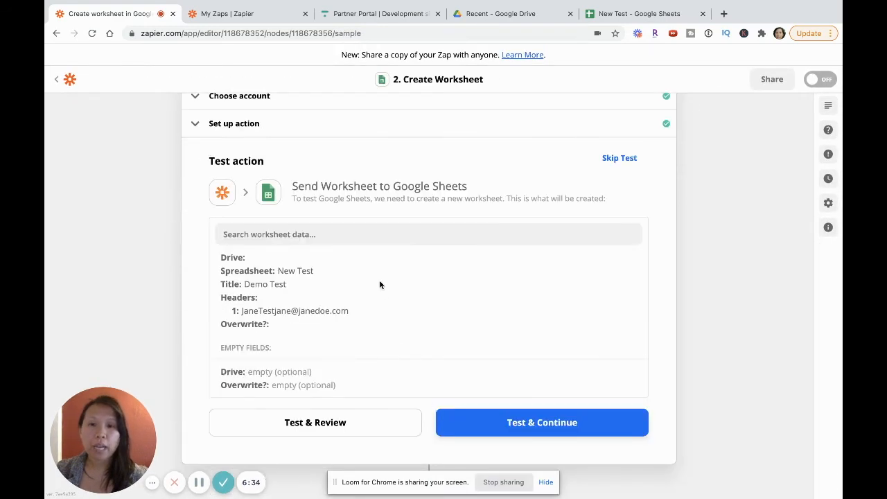
mouse_move(315, 442)
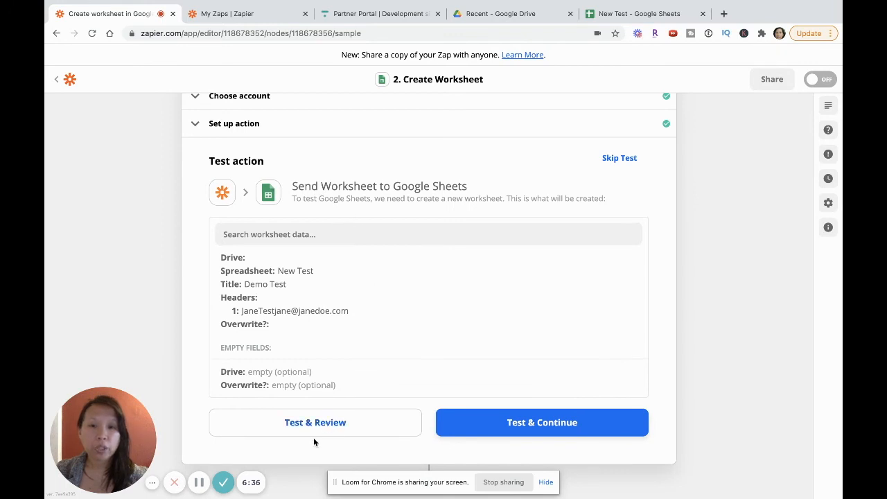
mouse_move(305, 427)
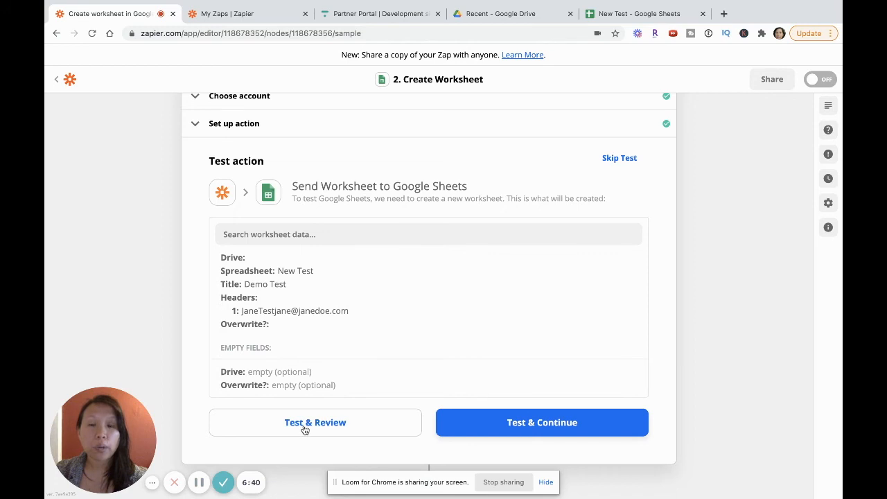
click(315, 422)
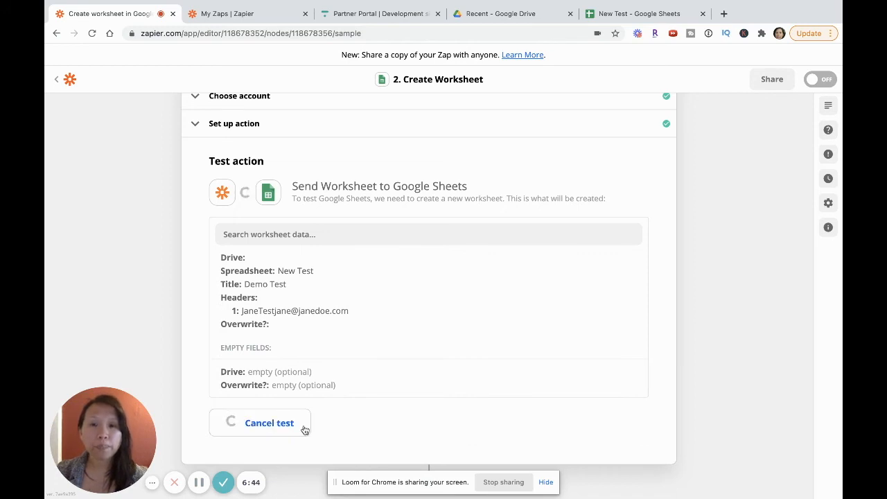
click(269, 423)
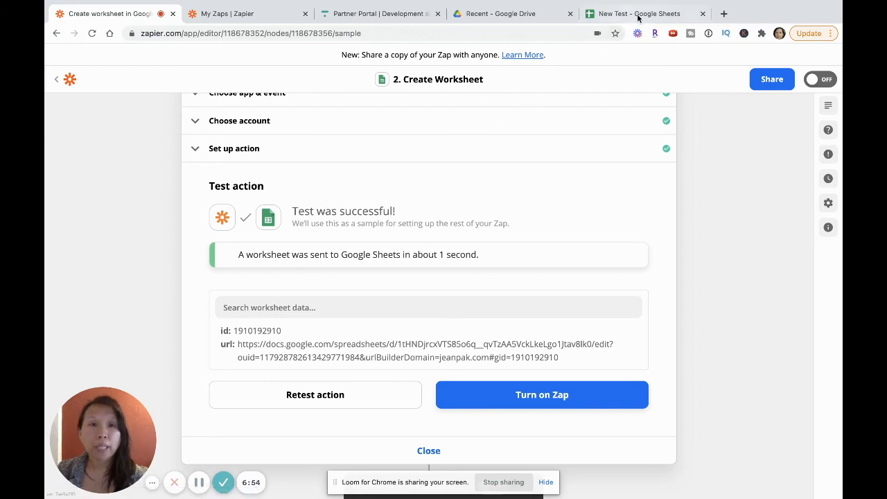
Switch to the New Test spreadsheet to check the Demo Test sheet.
click(641, 13)
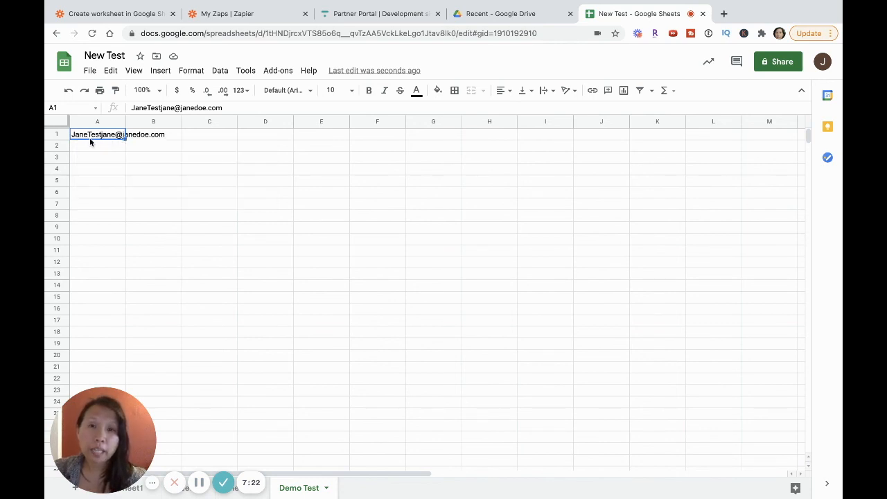
mouse_move(163, 279)
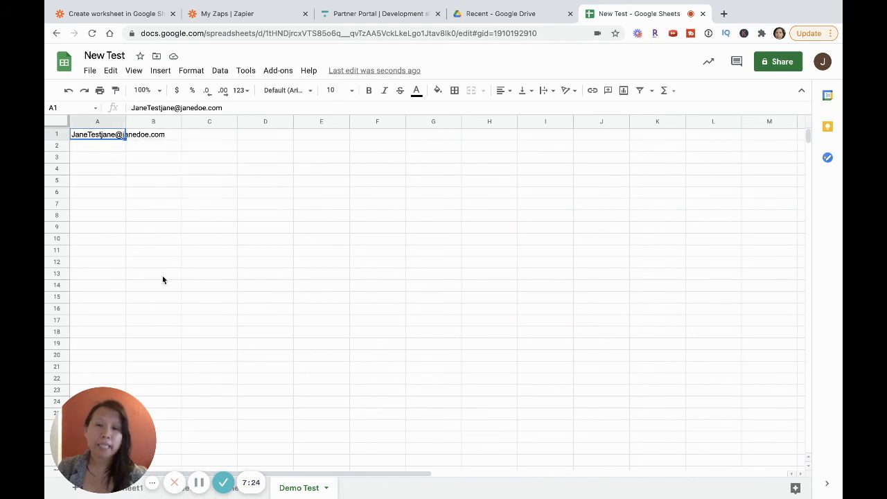
mouse_move(186, 162)
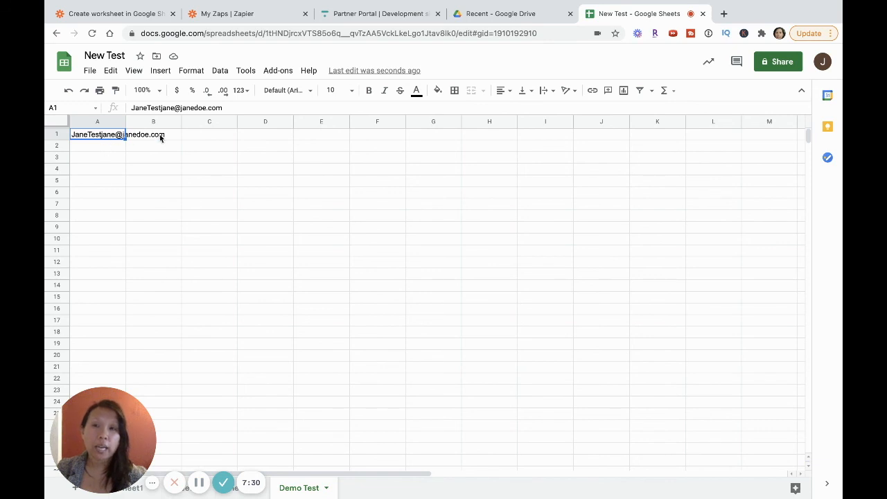
mouse_move(275, 272)
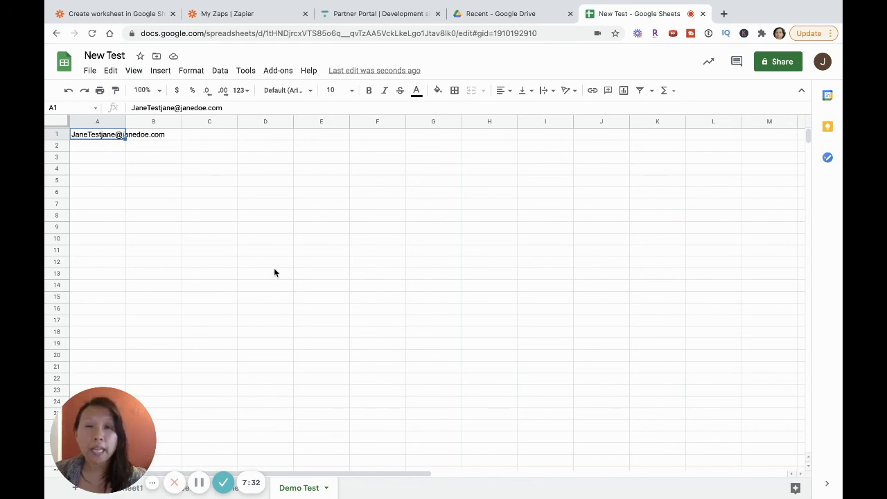
mouse_move(311, 393)
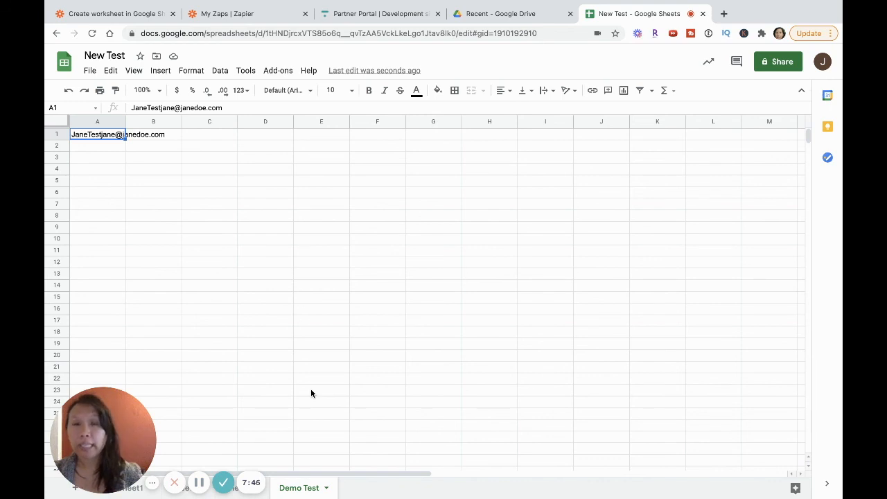
mouse_move(405, 239)
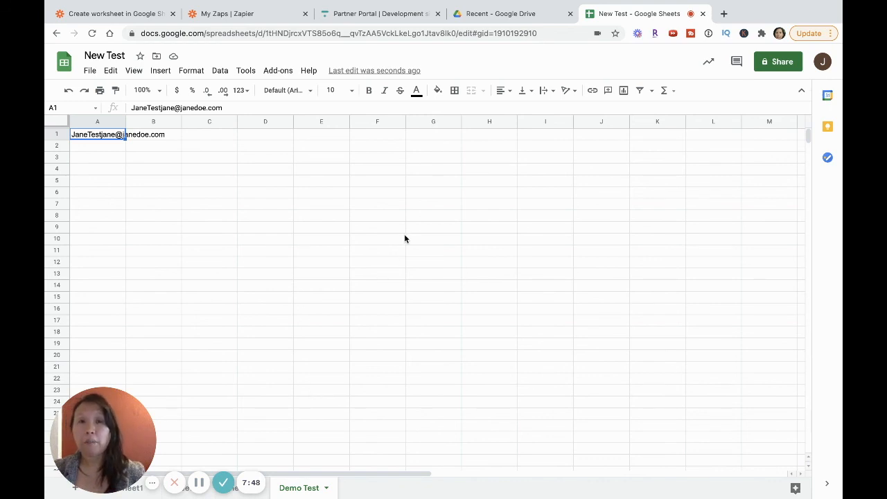
mouse_move(242, 398)
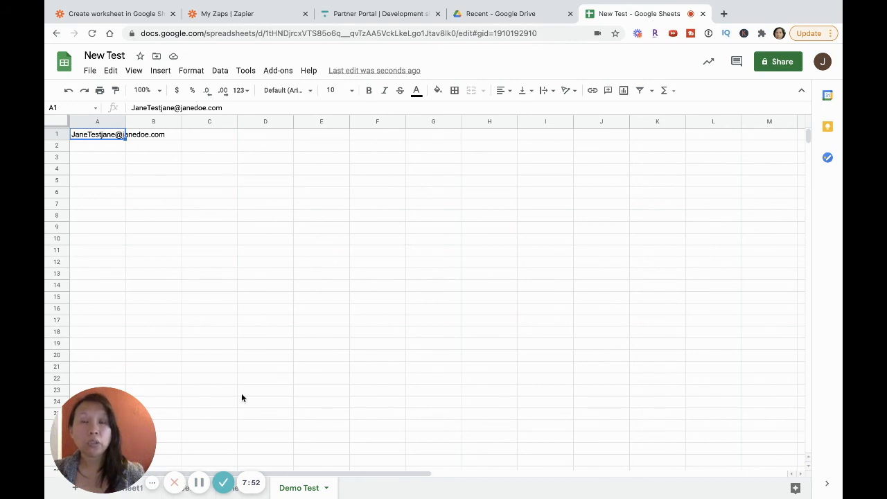
mouse_move(354, 361)
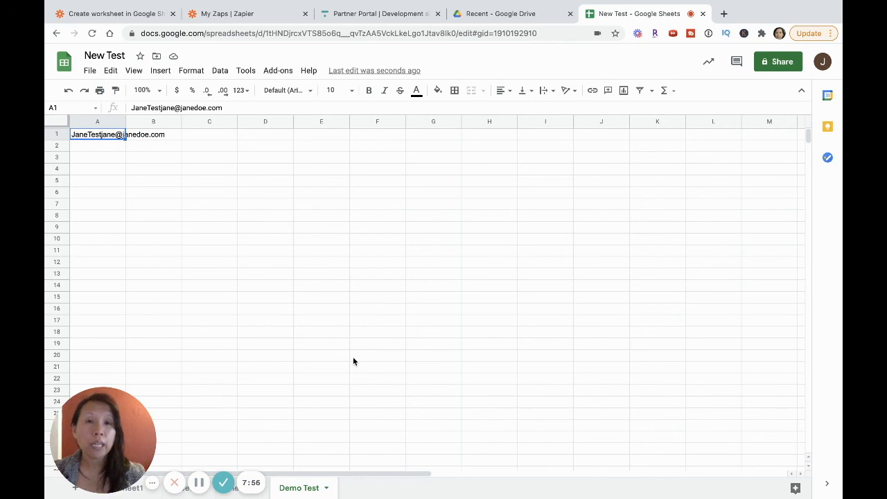
mouse_move(166, 233)
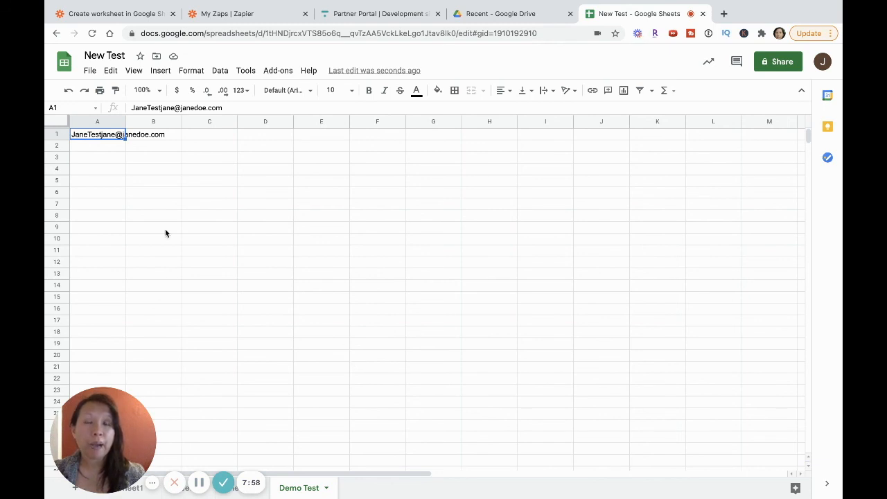
mouse_move(346, 322)
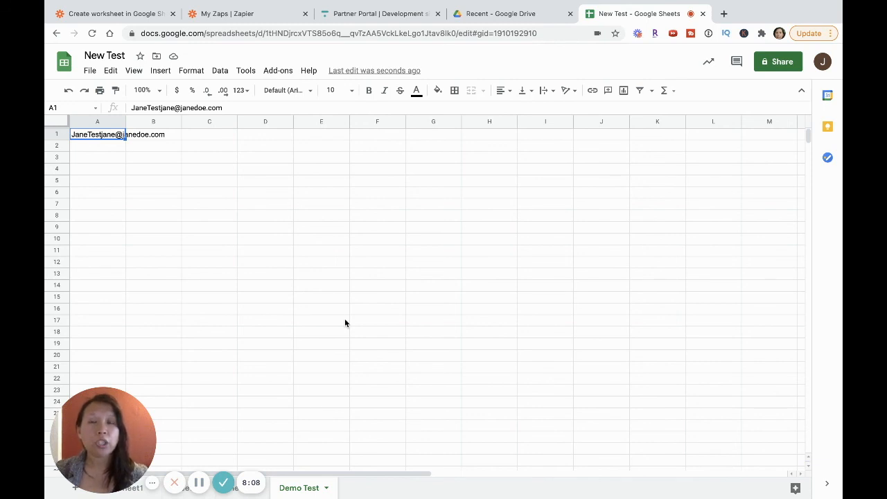
mouse_move(174, 438)
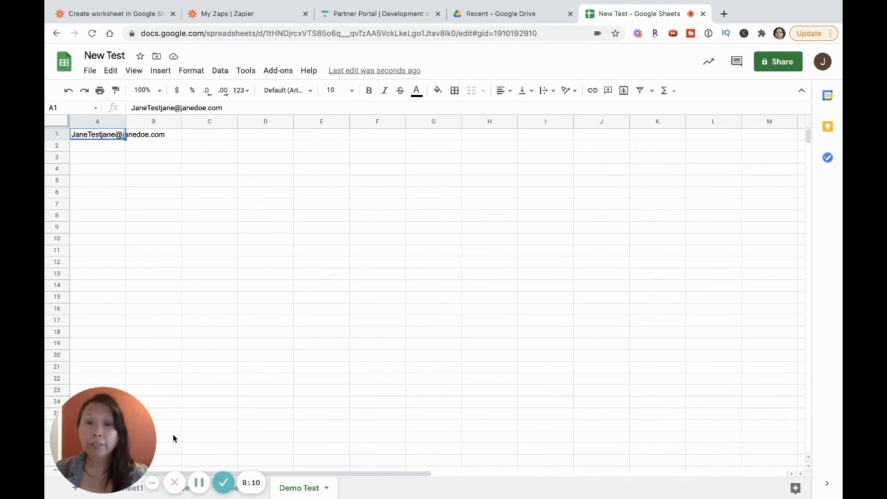